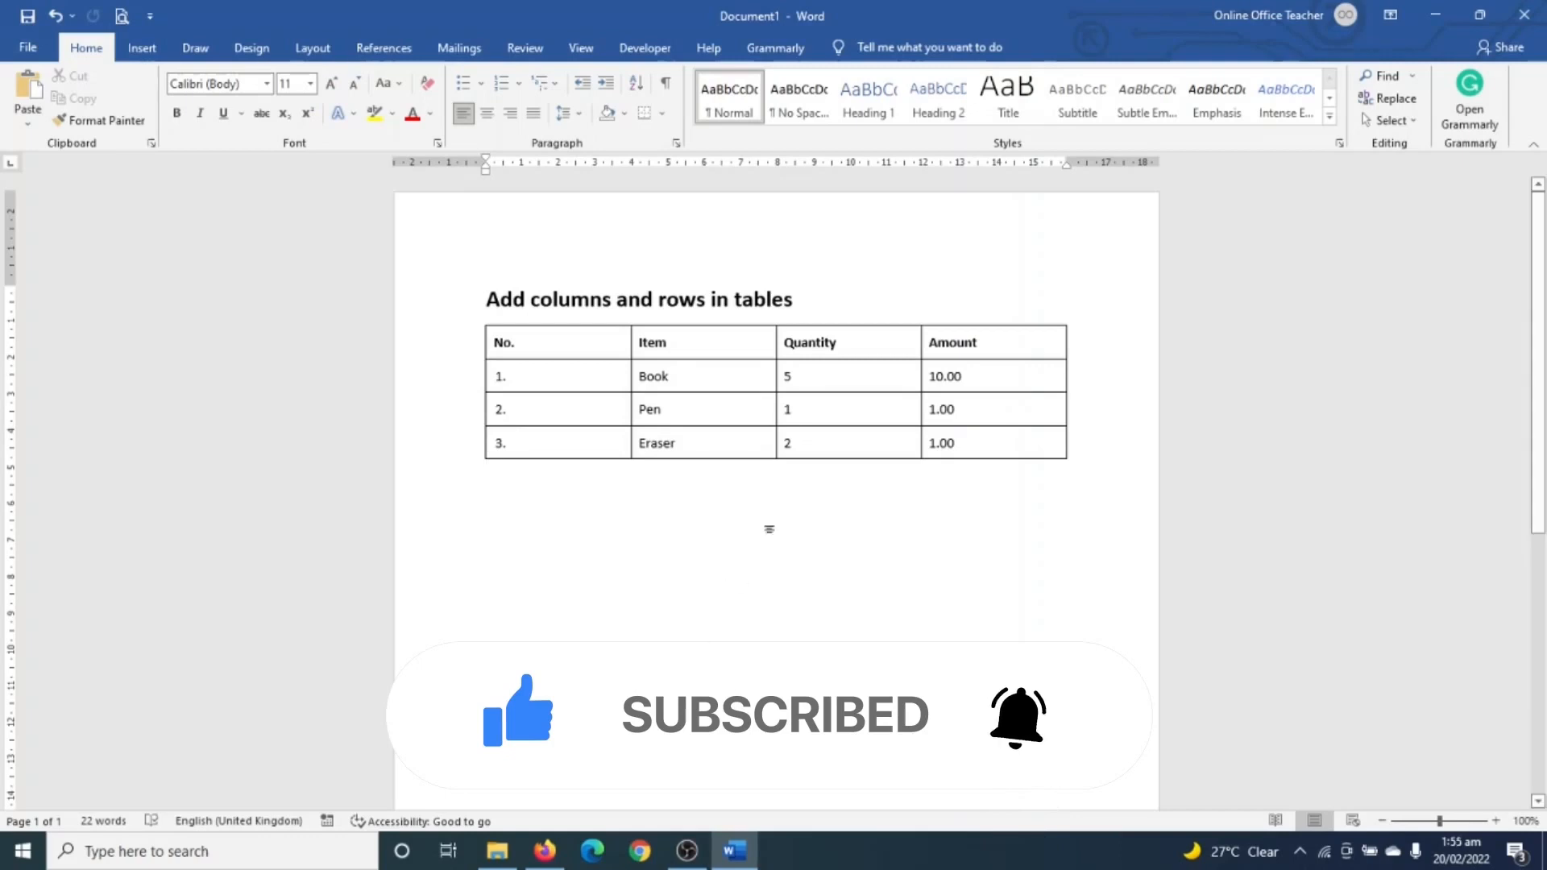
Place the cursor in the invoice table and display the Table Tools Layout commands.
click(485, 470)
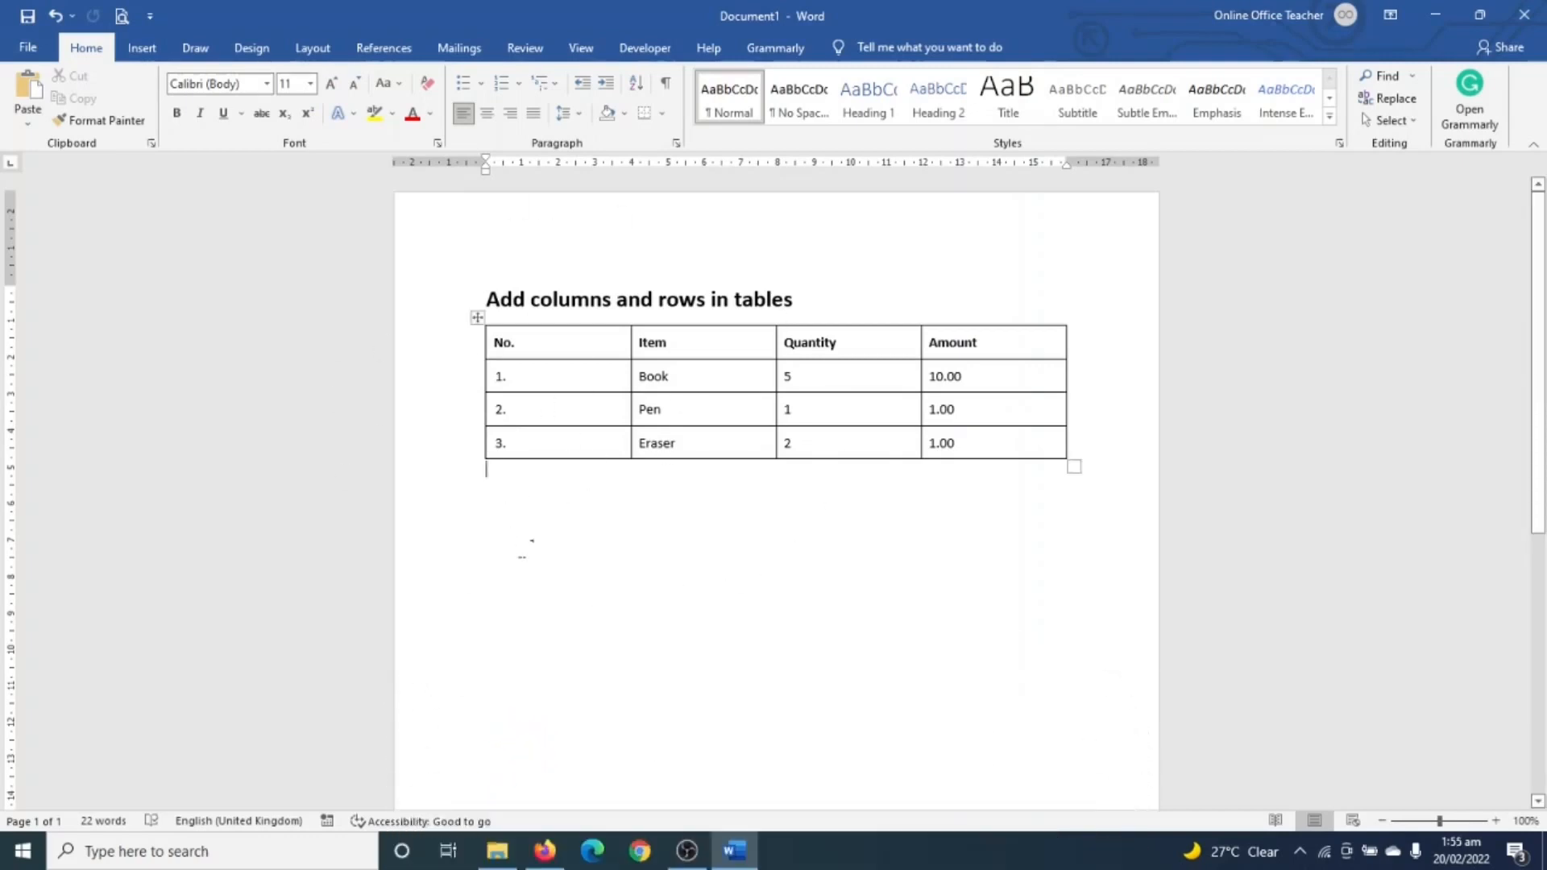
mouse_move(449, 373)
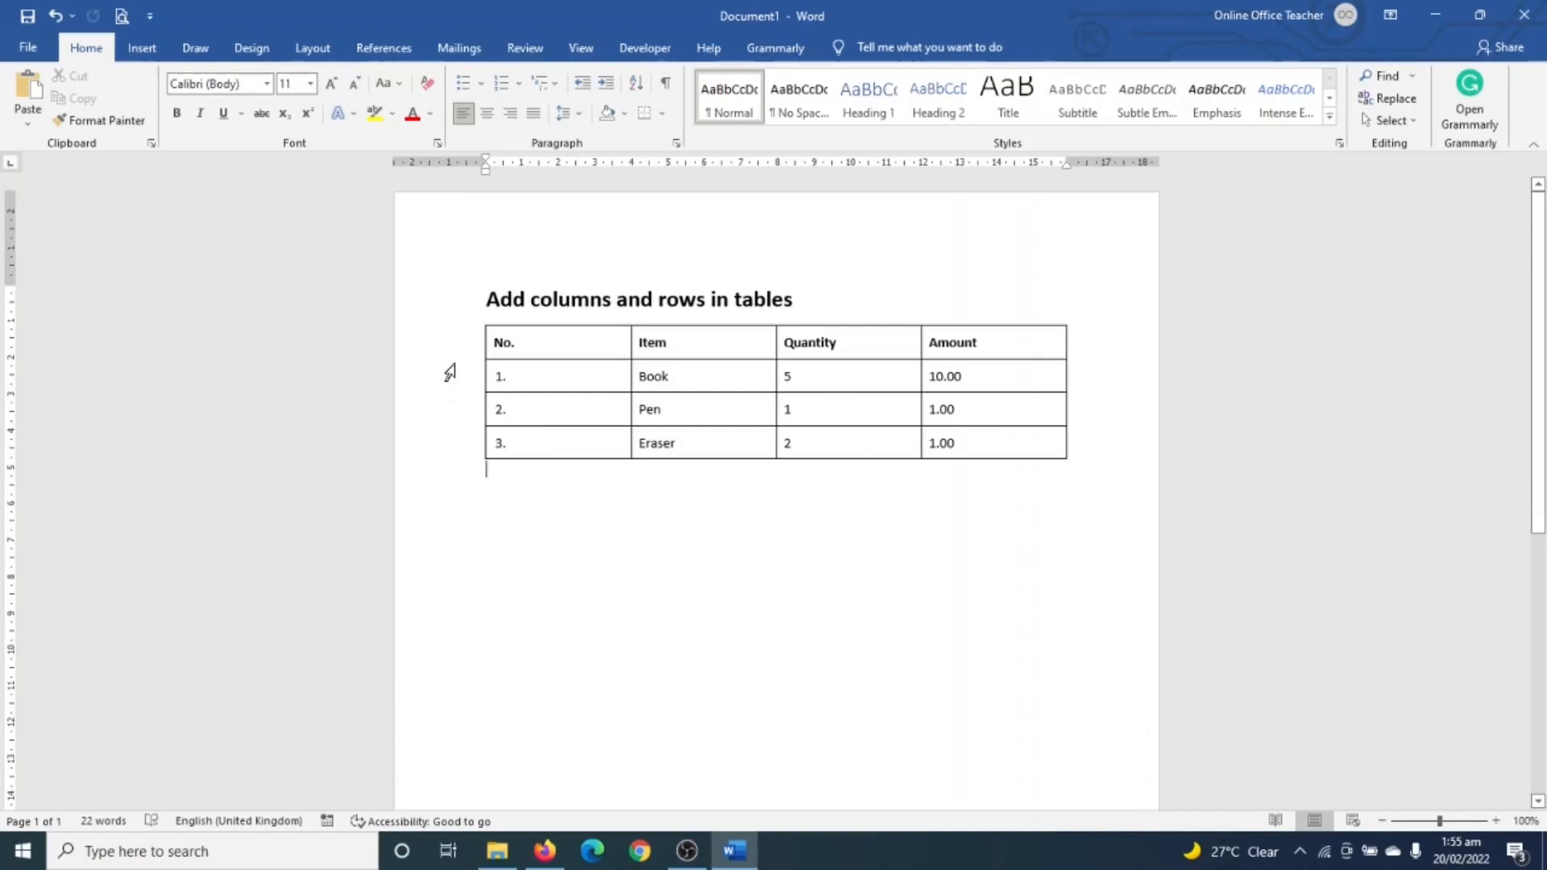
mouse_move(1015, 522)
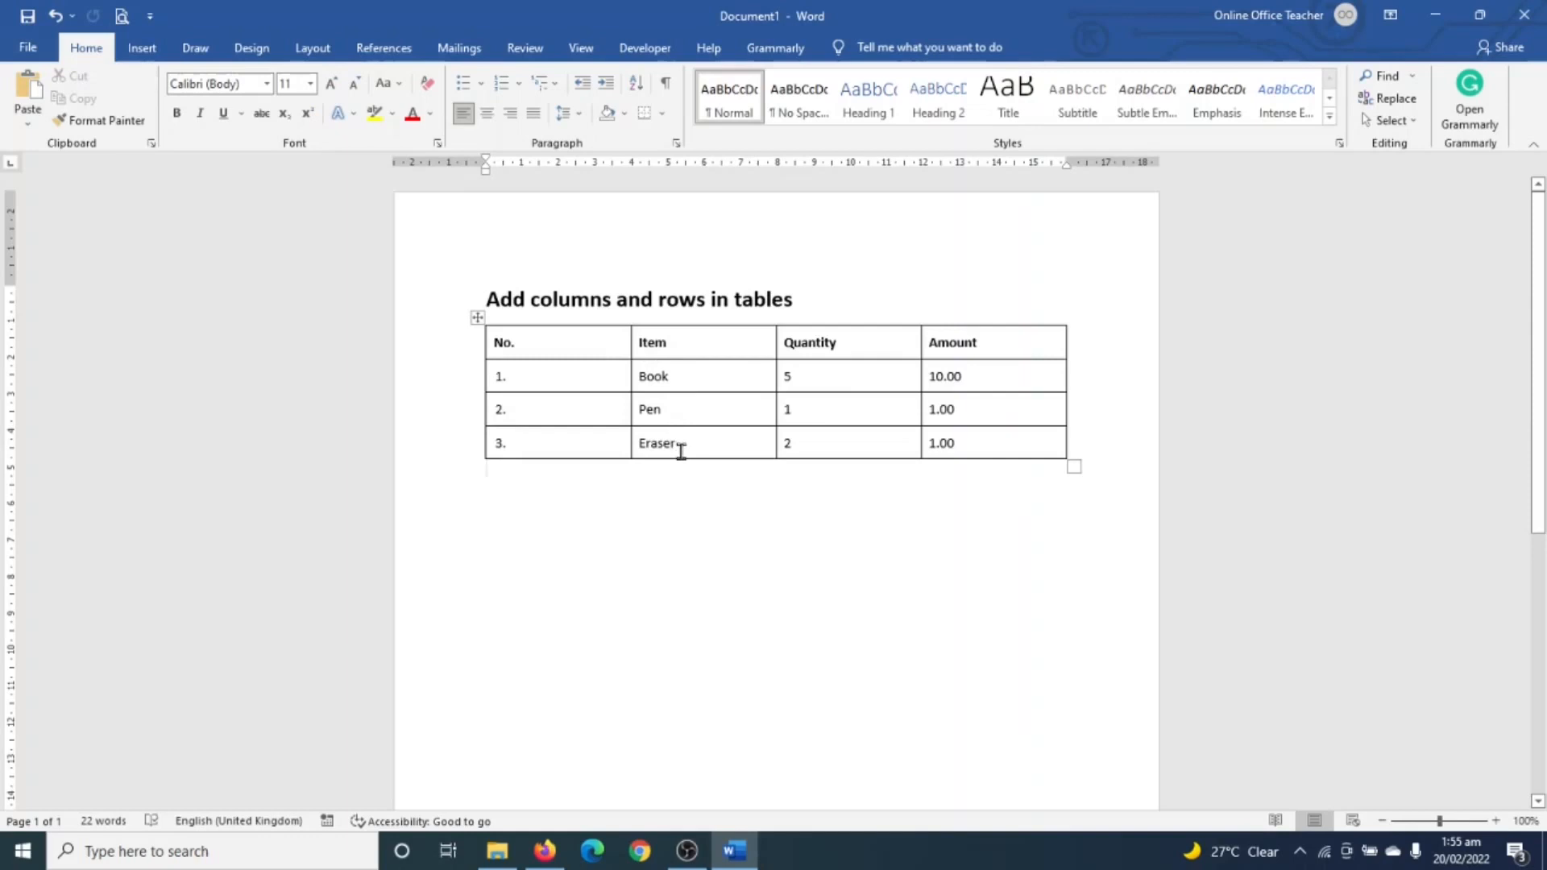
mouse_move(881, 364)
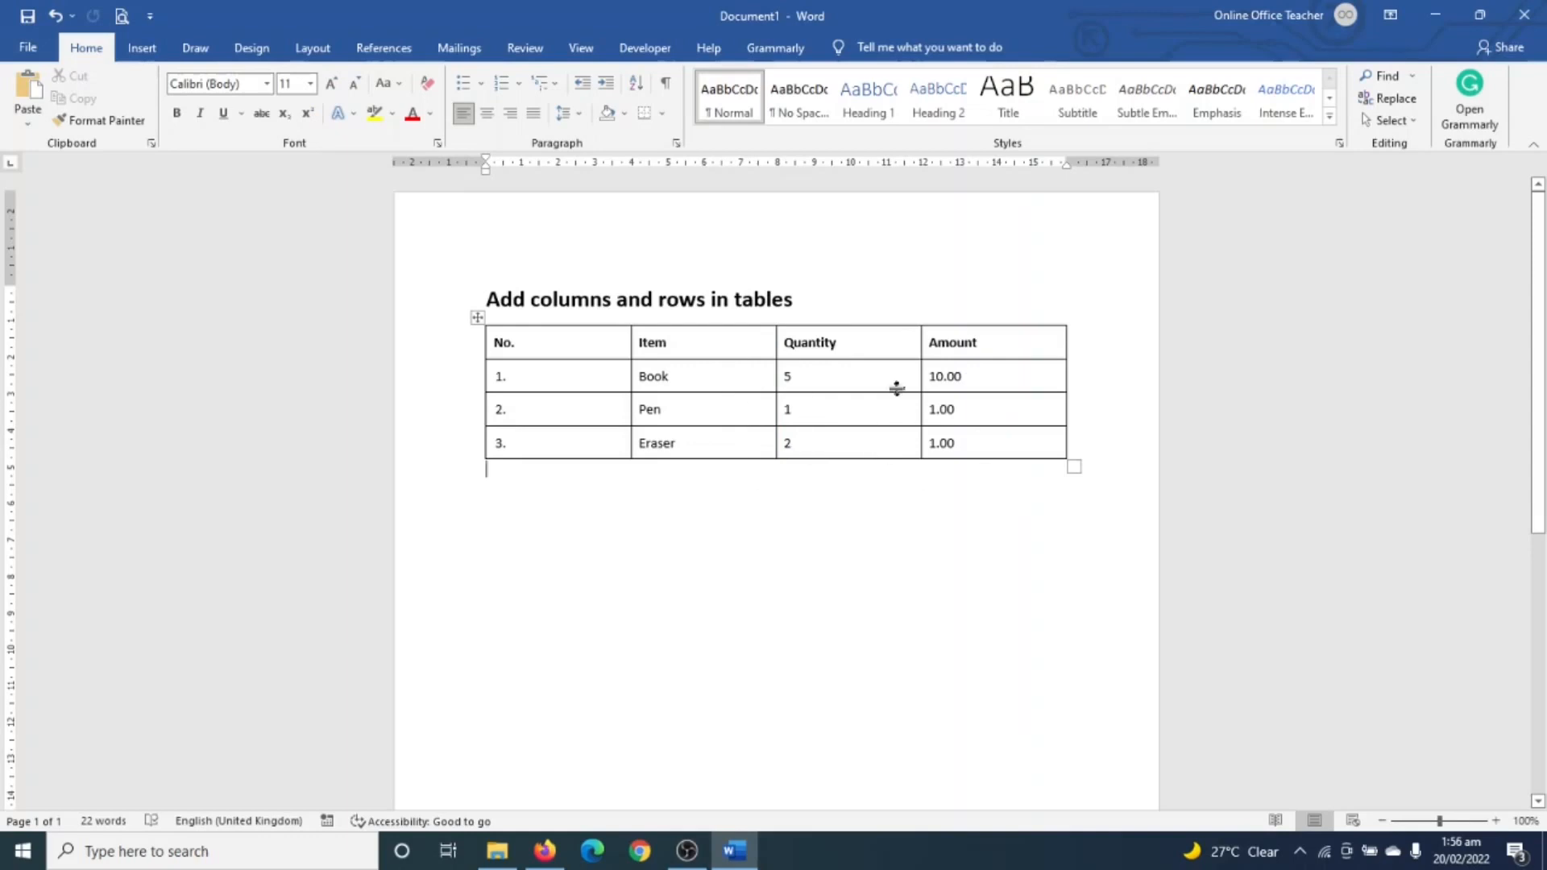
mouse_move(858, 396)
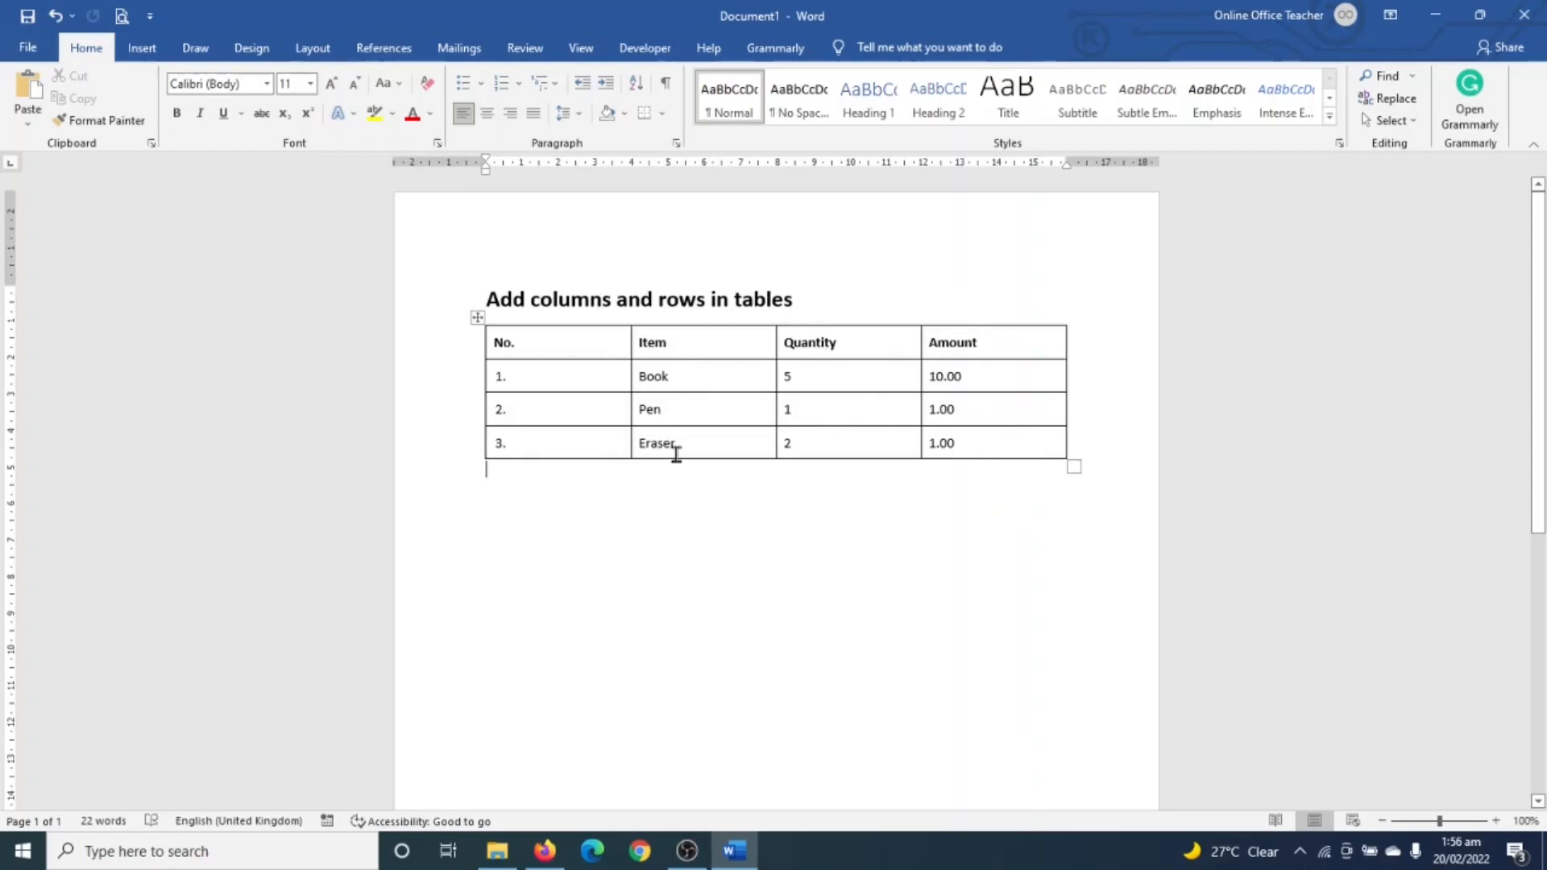
mouse_move(832, 376)
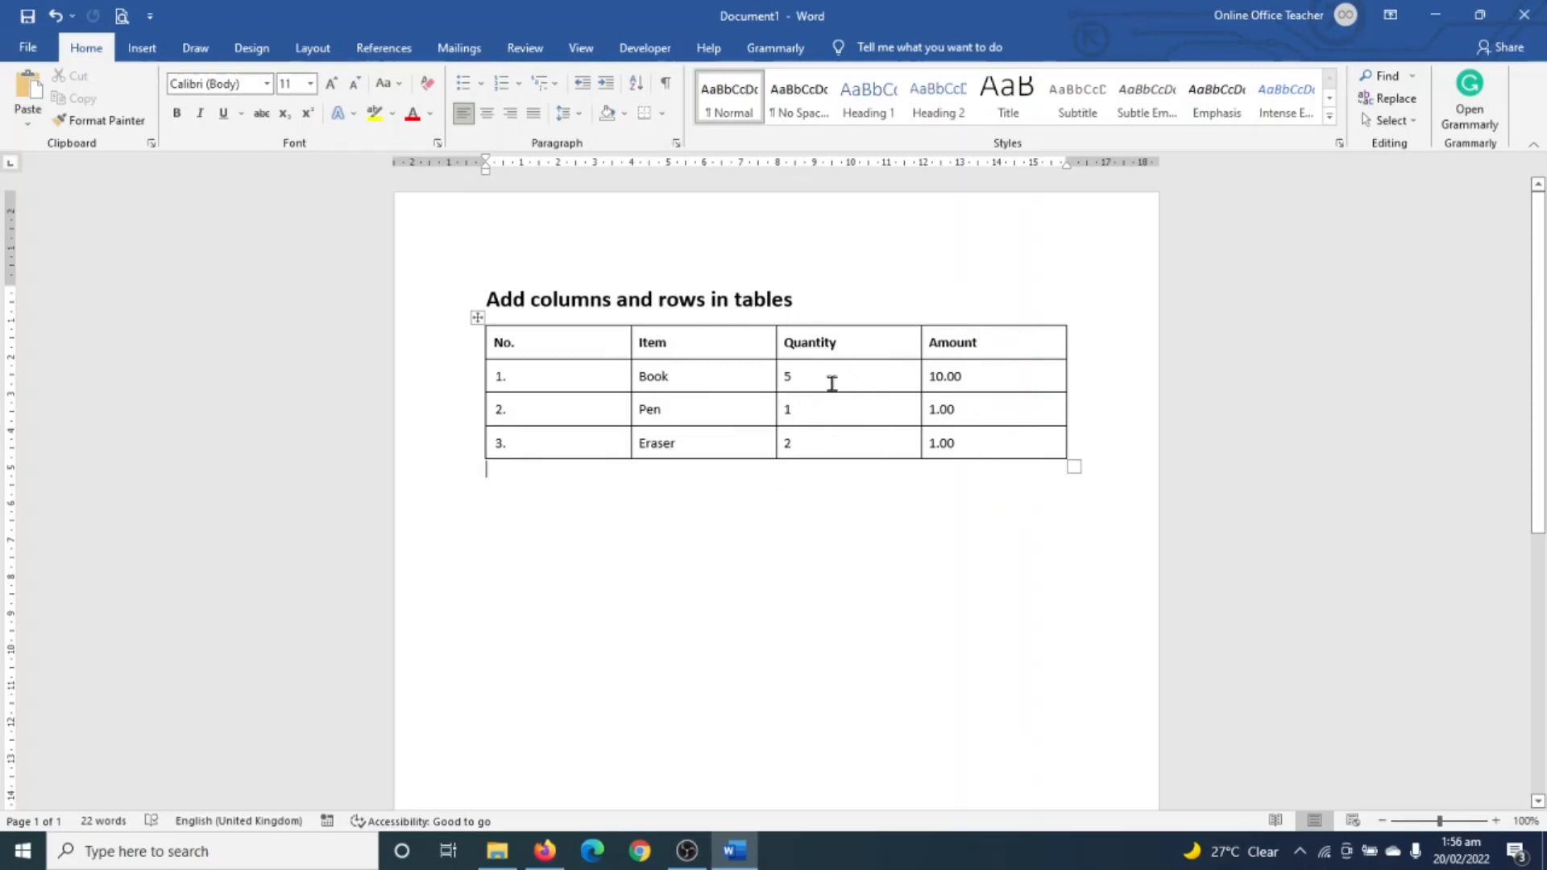
mouse_move(953, 342)
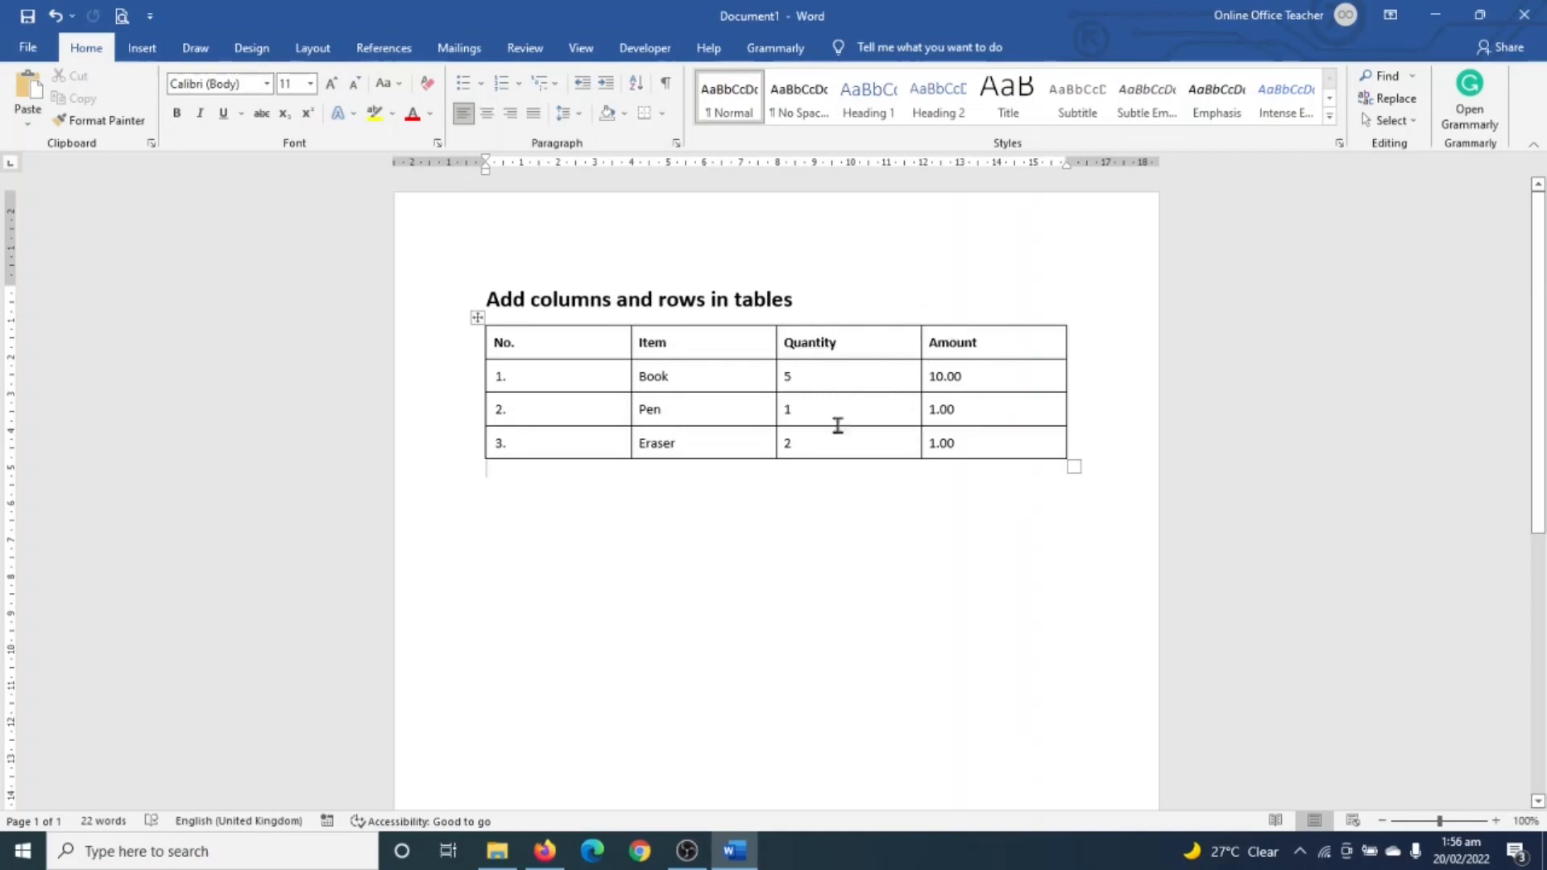
mouse_move(887, 376)
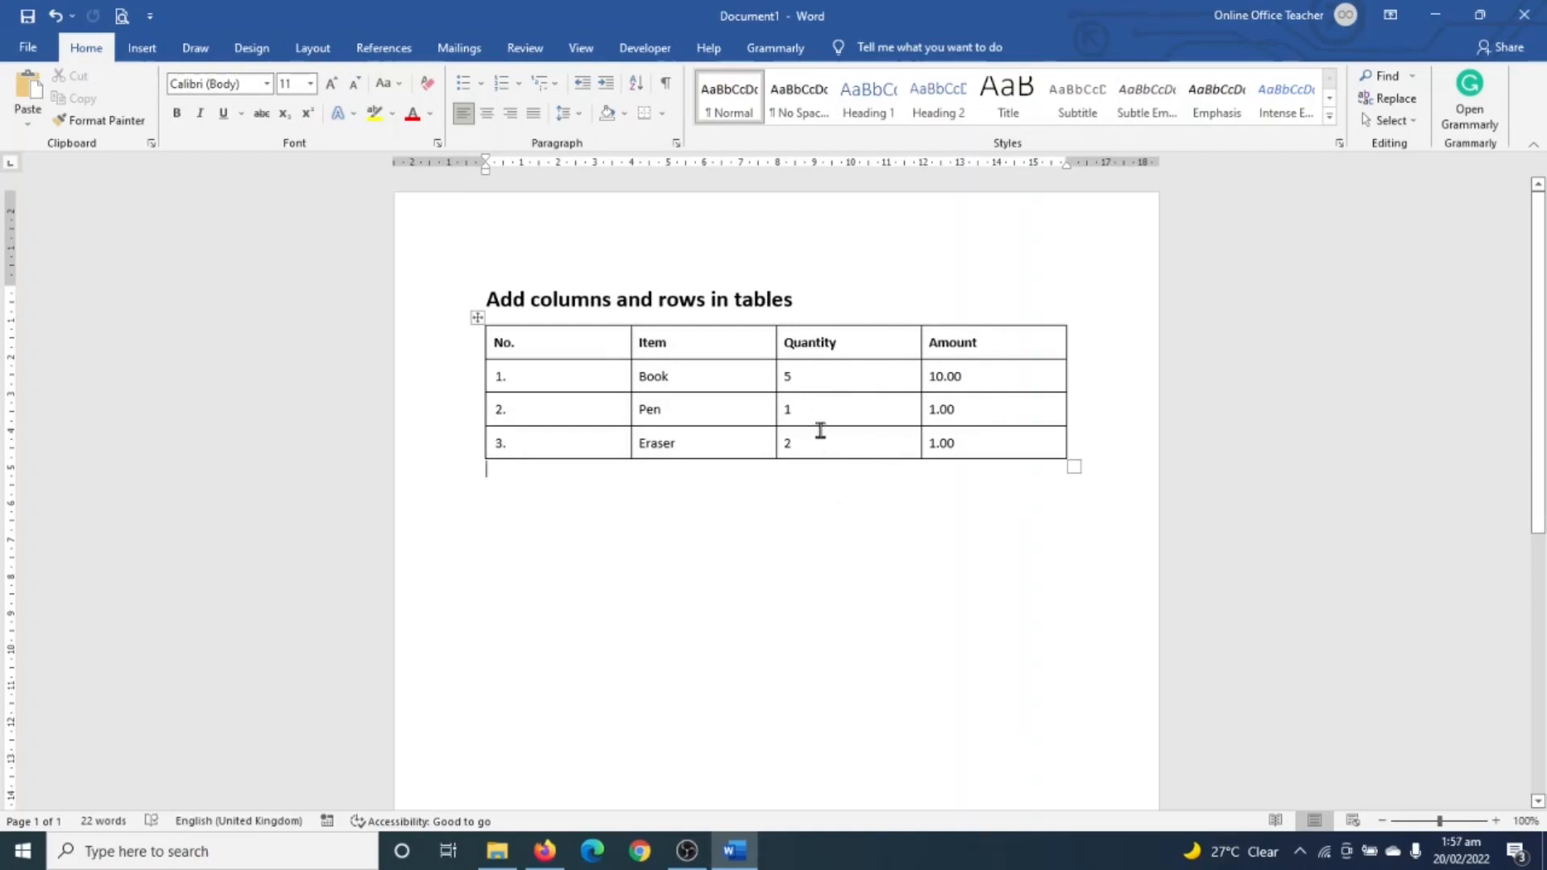
mouse_move(841, 381)
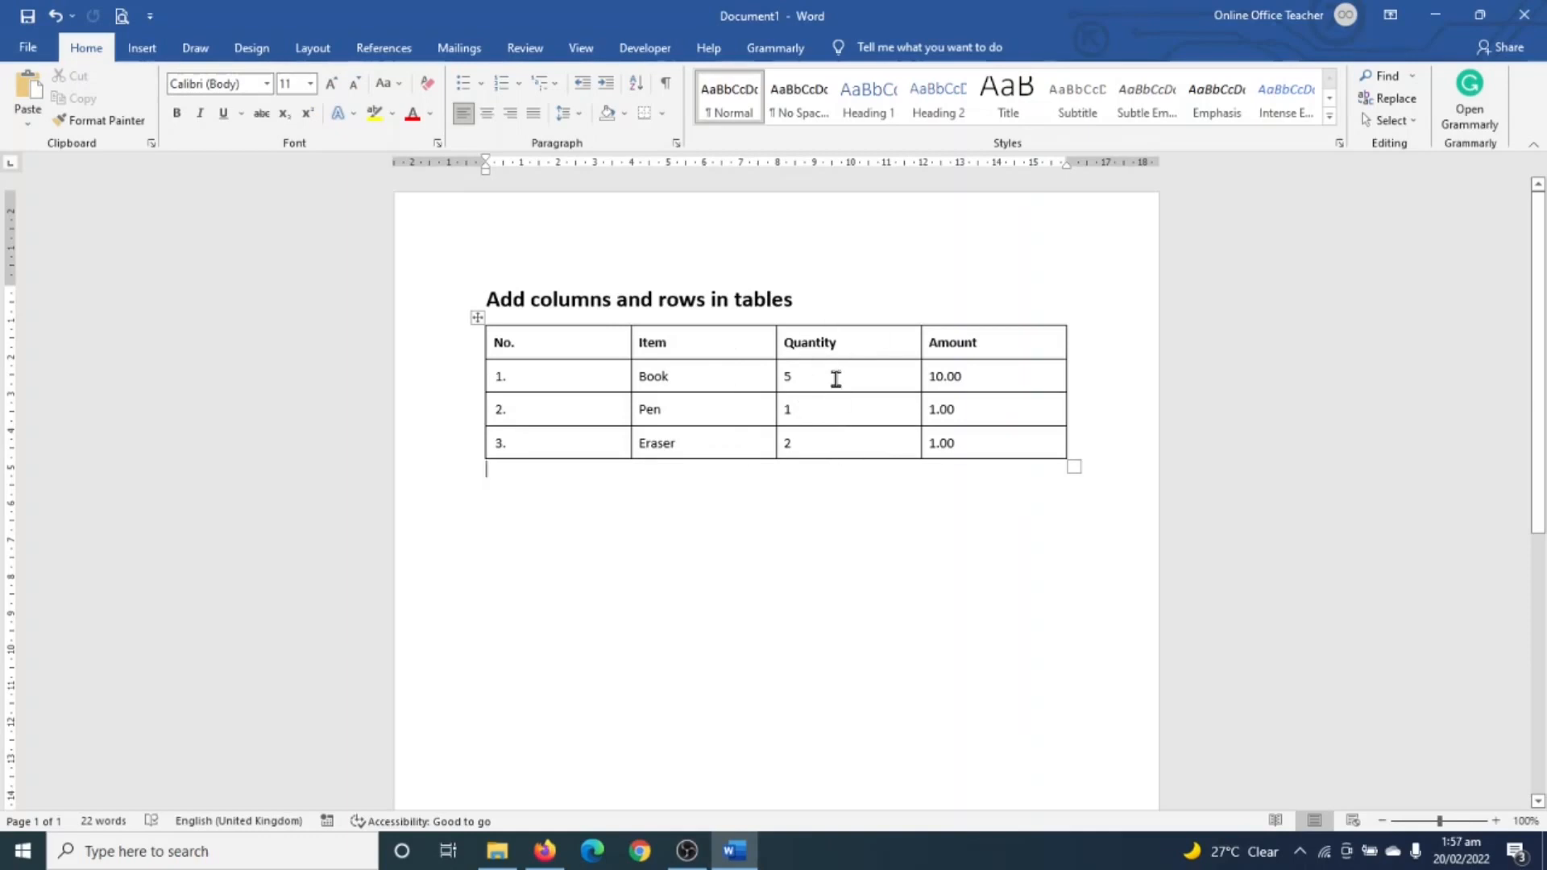
mouse_move(896, 400)
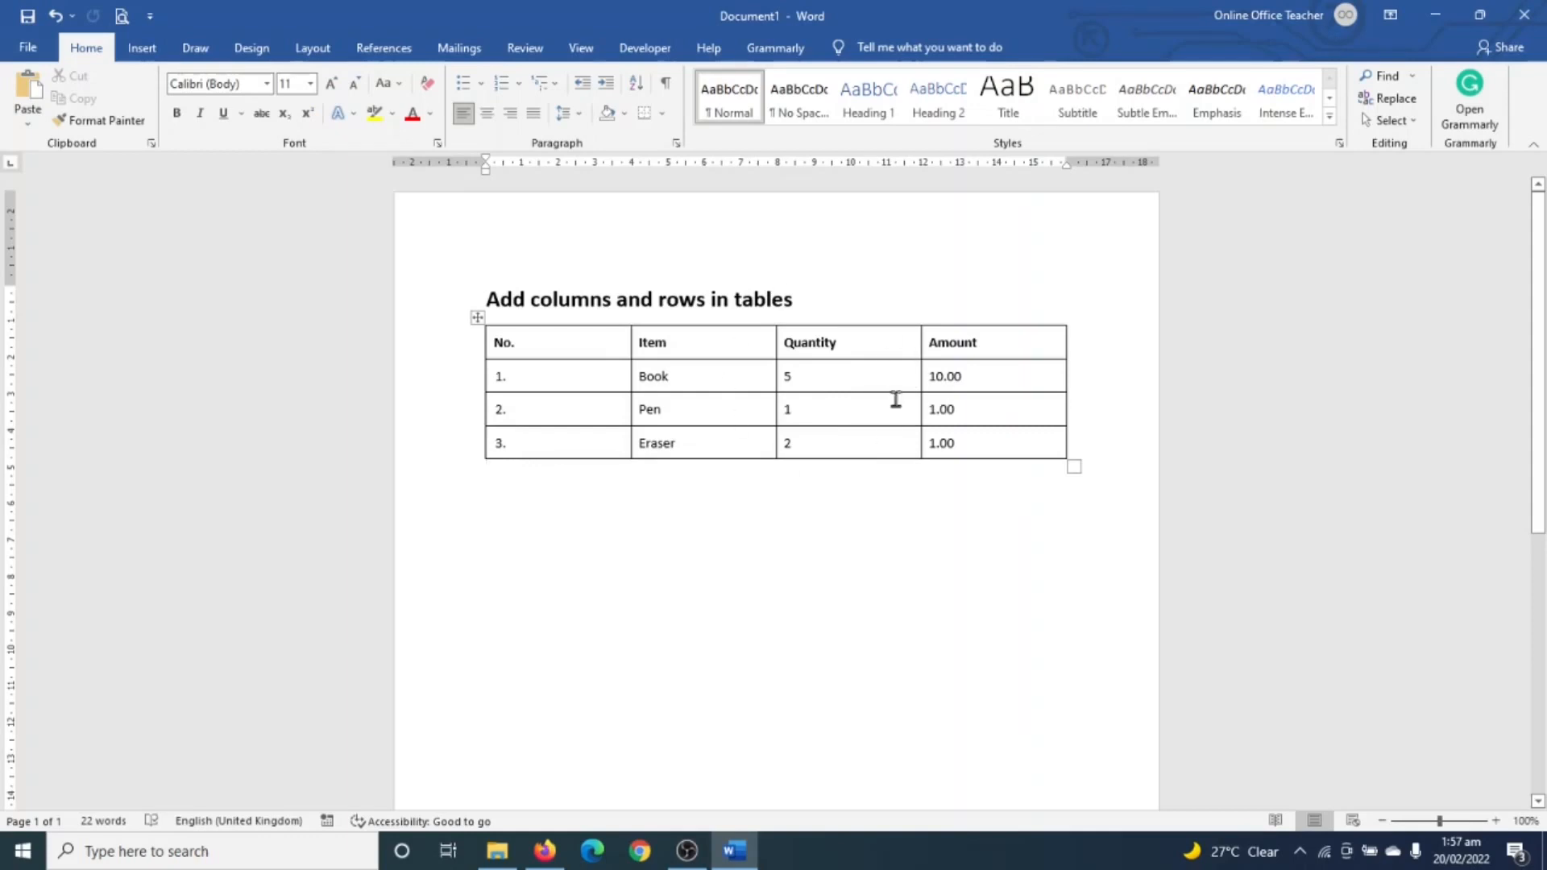
mouse_move(813, 335)
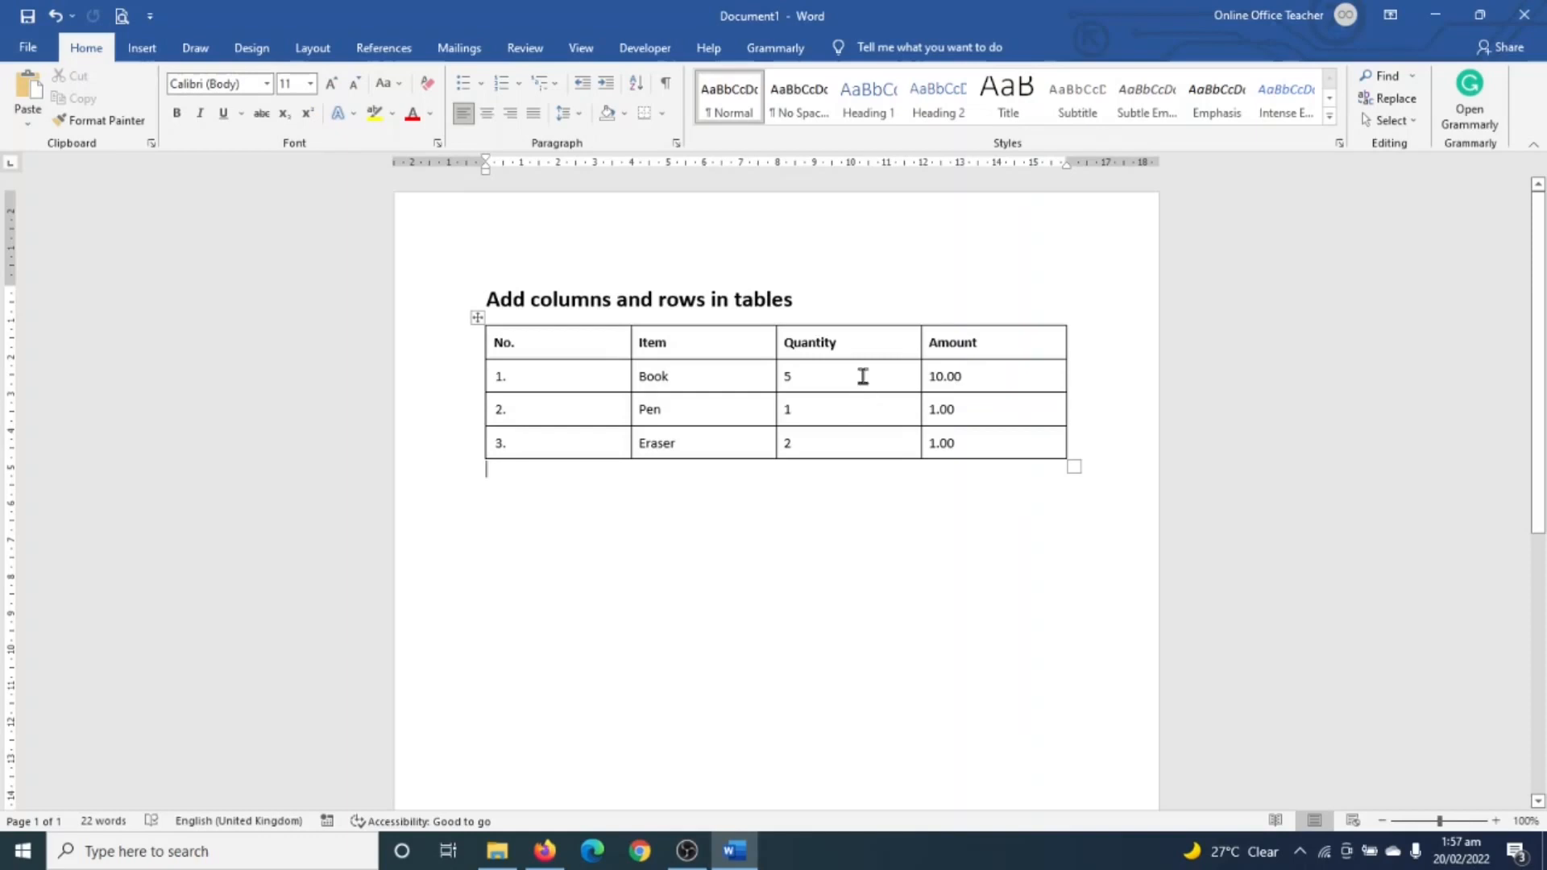
mouse_move(733, 396)
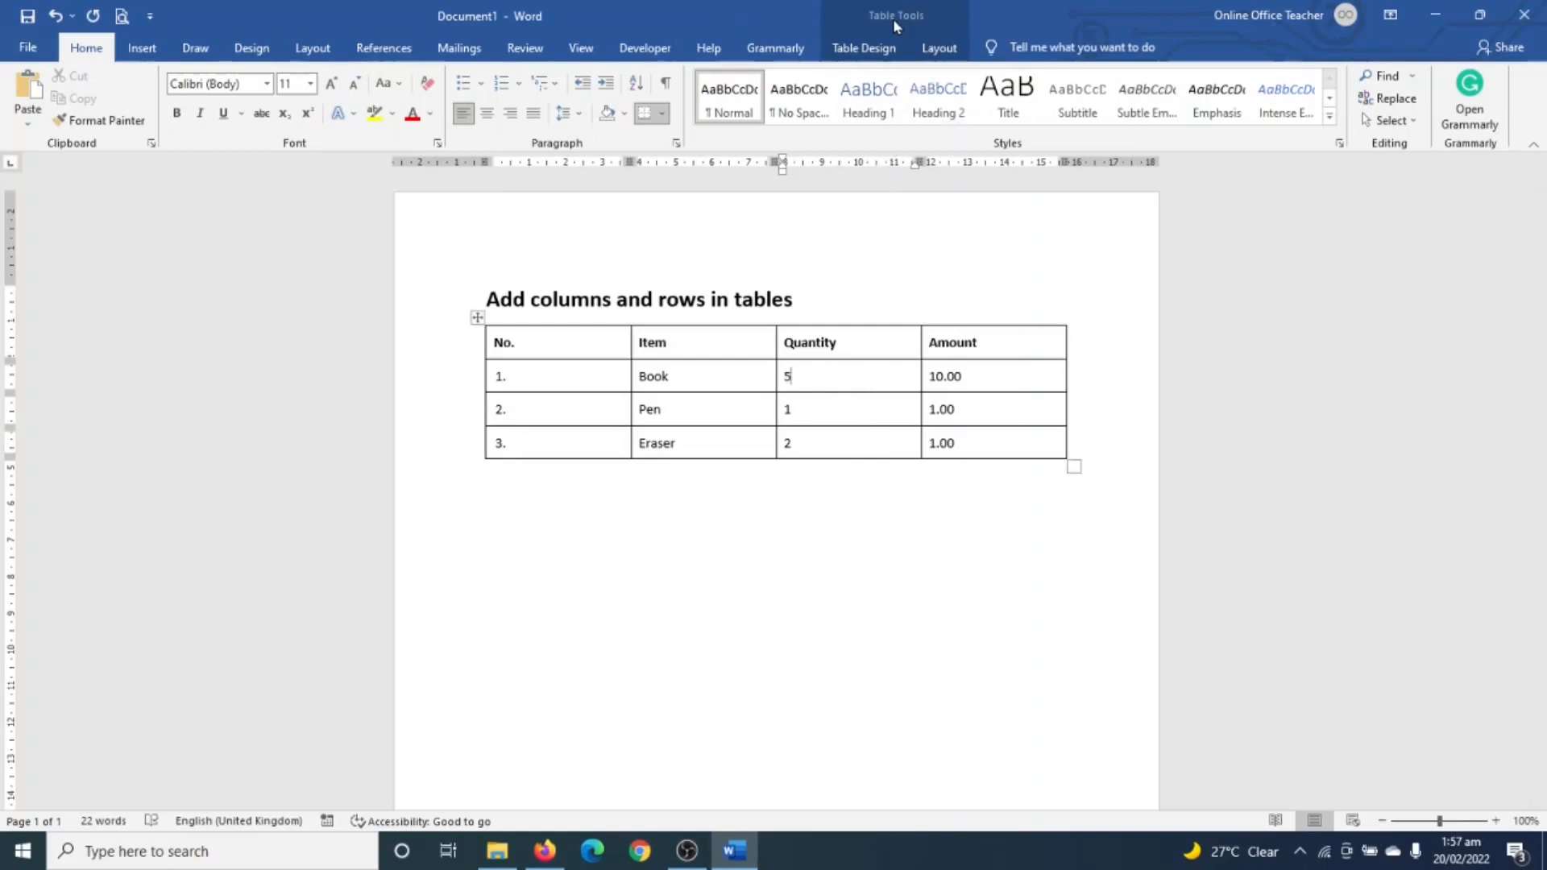
mouse_move(938, 48)
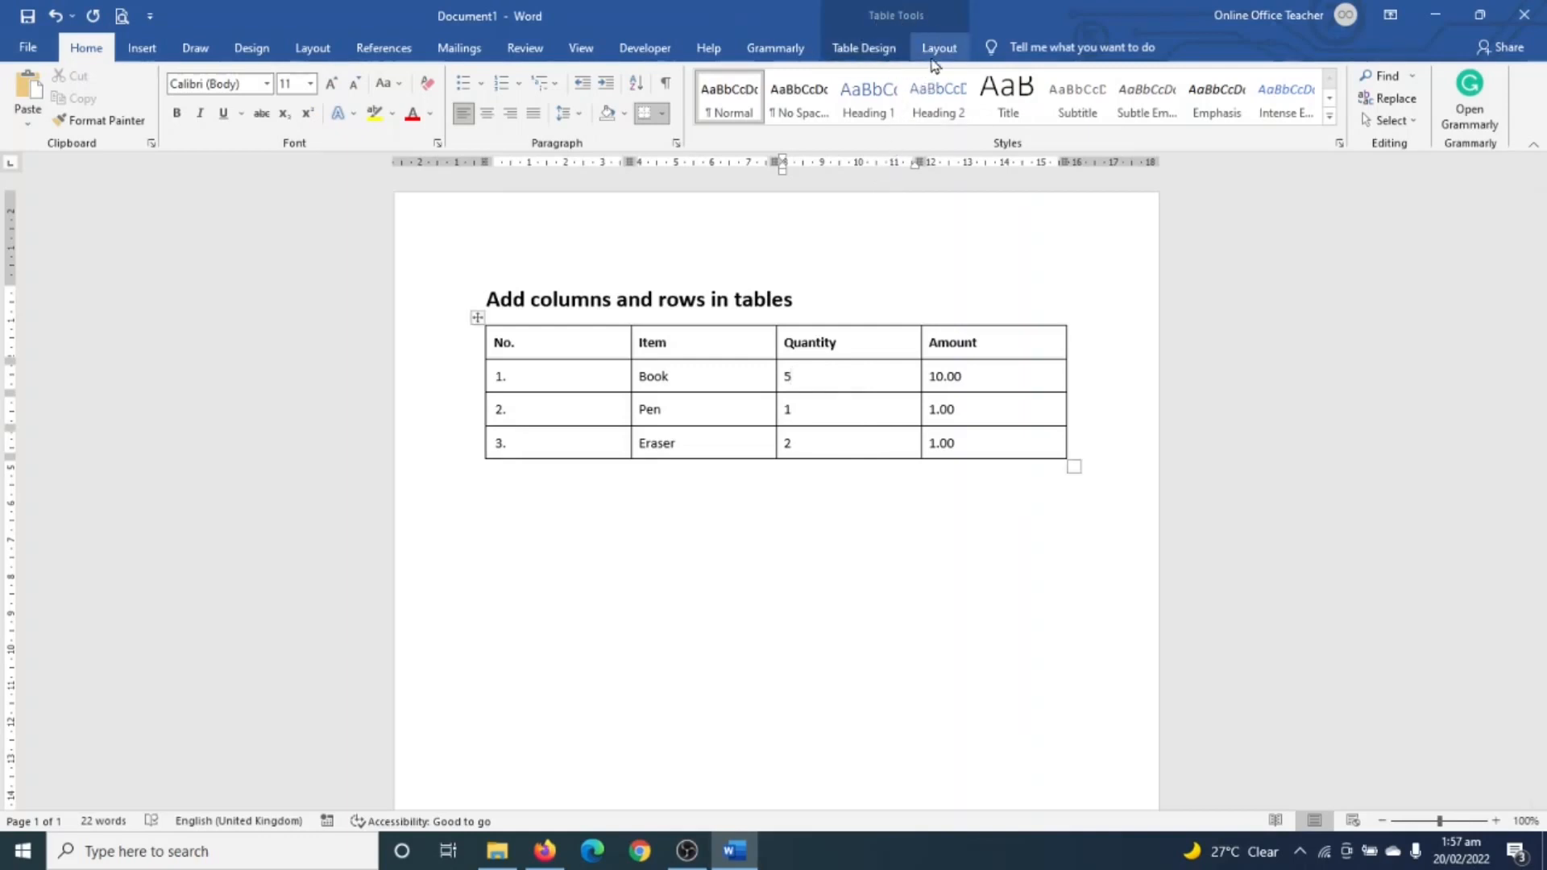
click(937, 48)
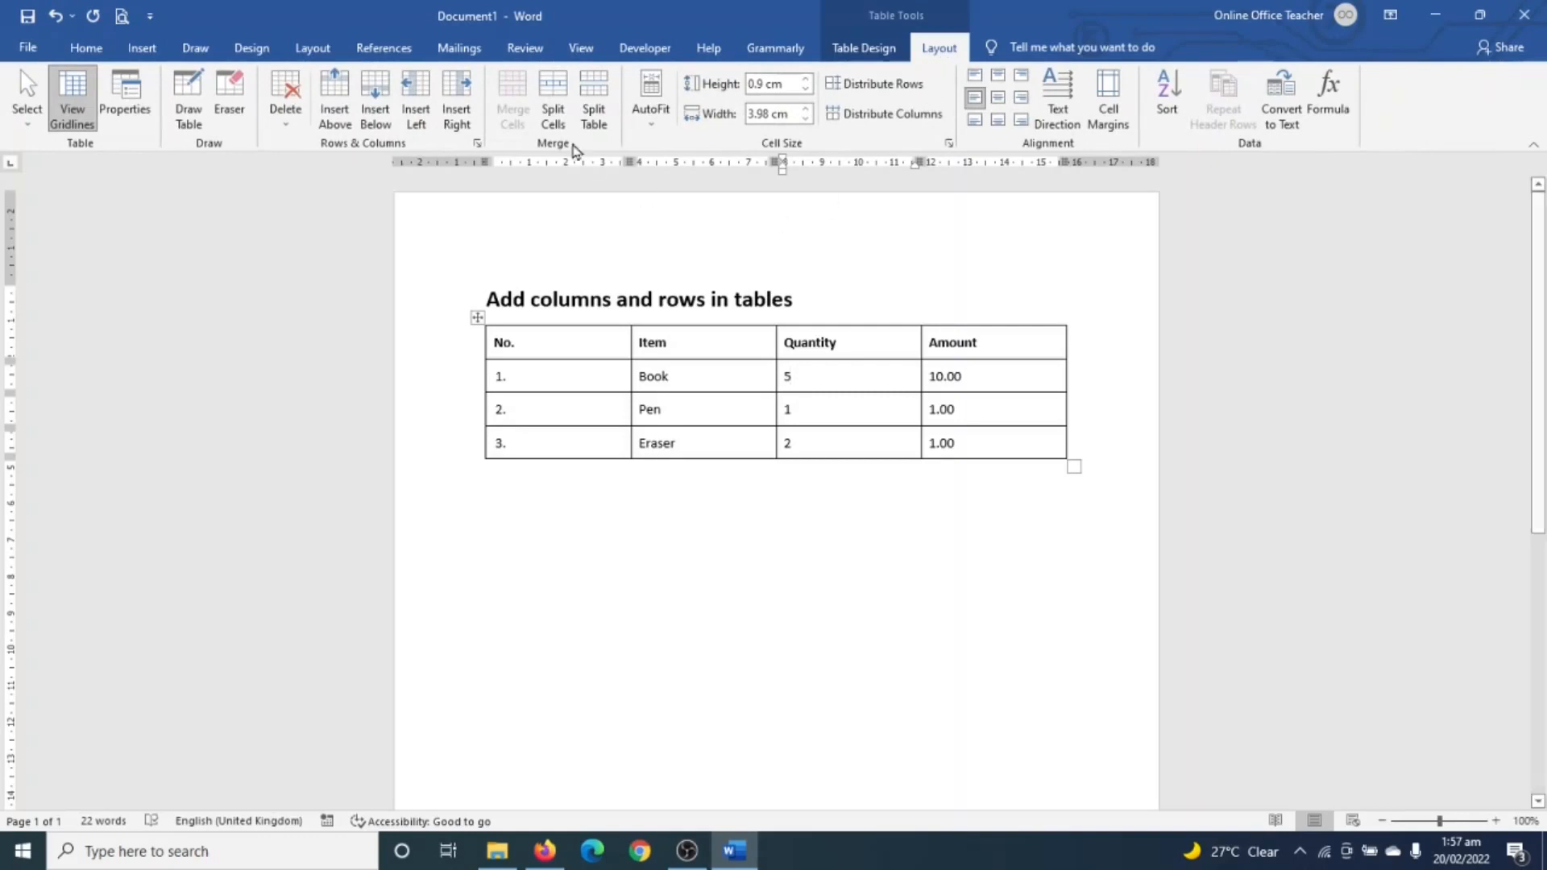
mouse_move(299, 44)
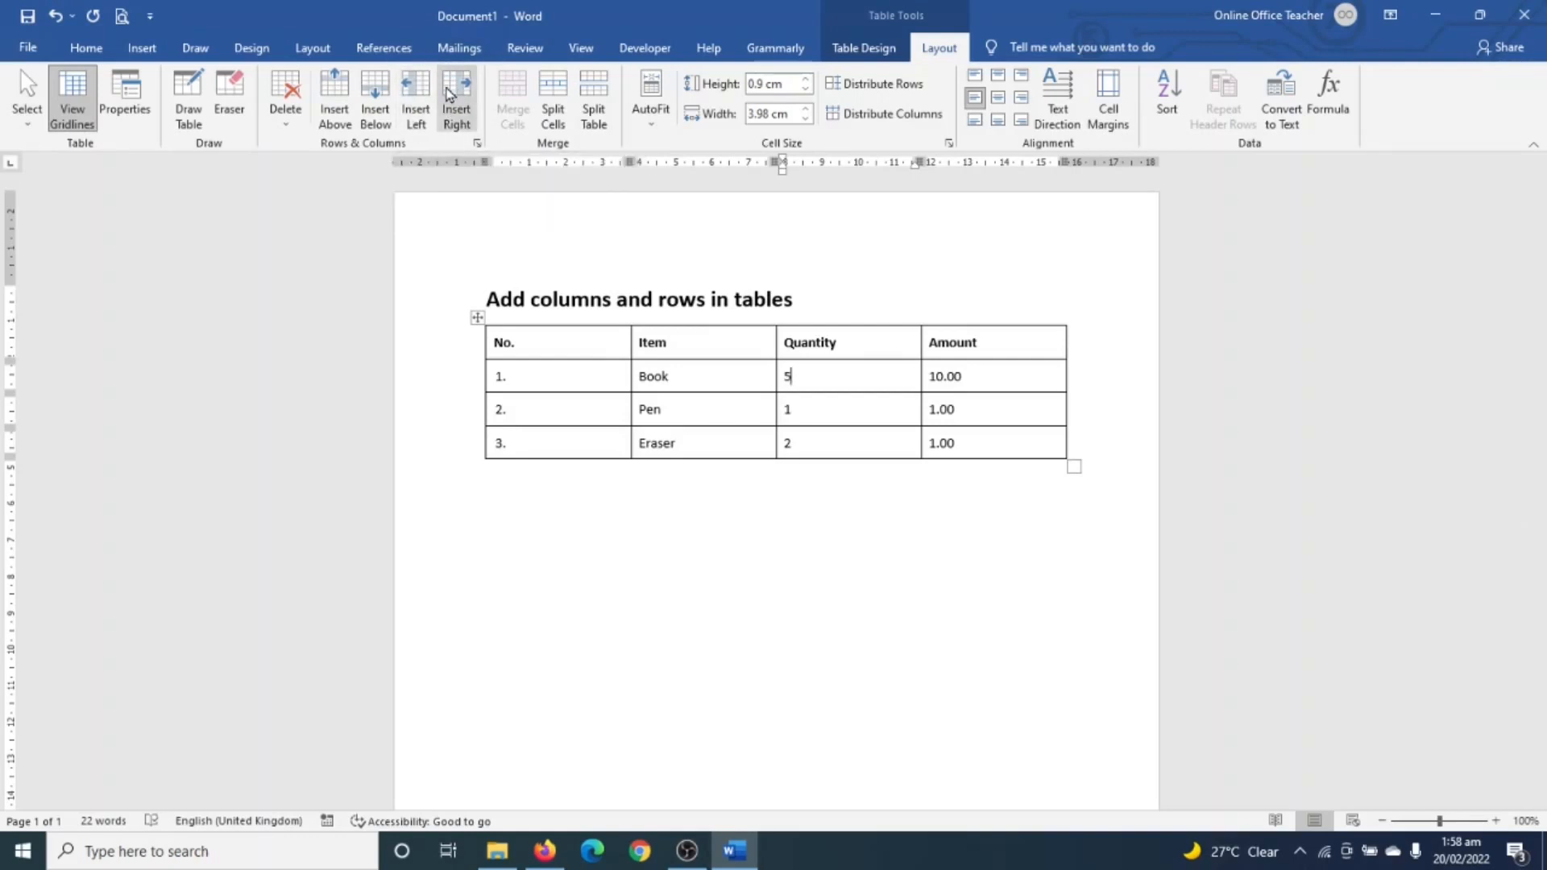
mouse_move(800, 383)
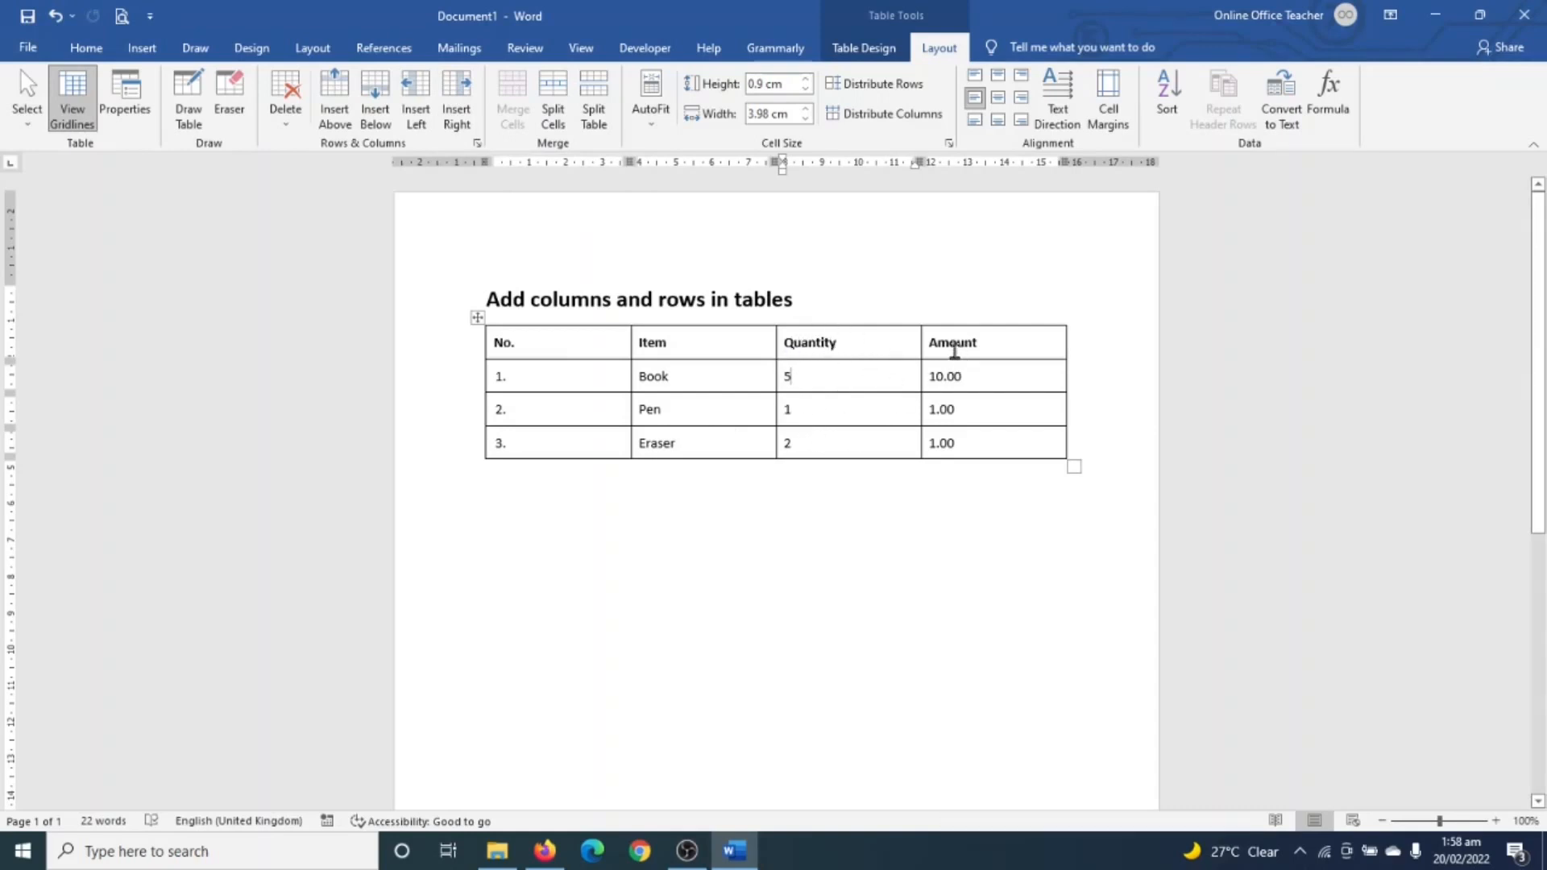
mouse_move(807, 376)
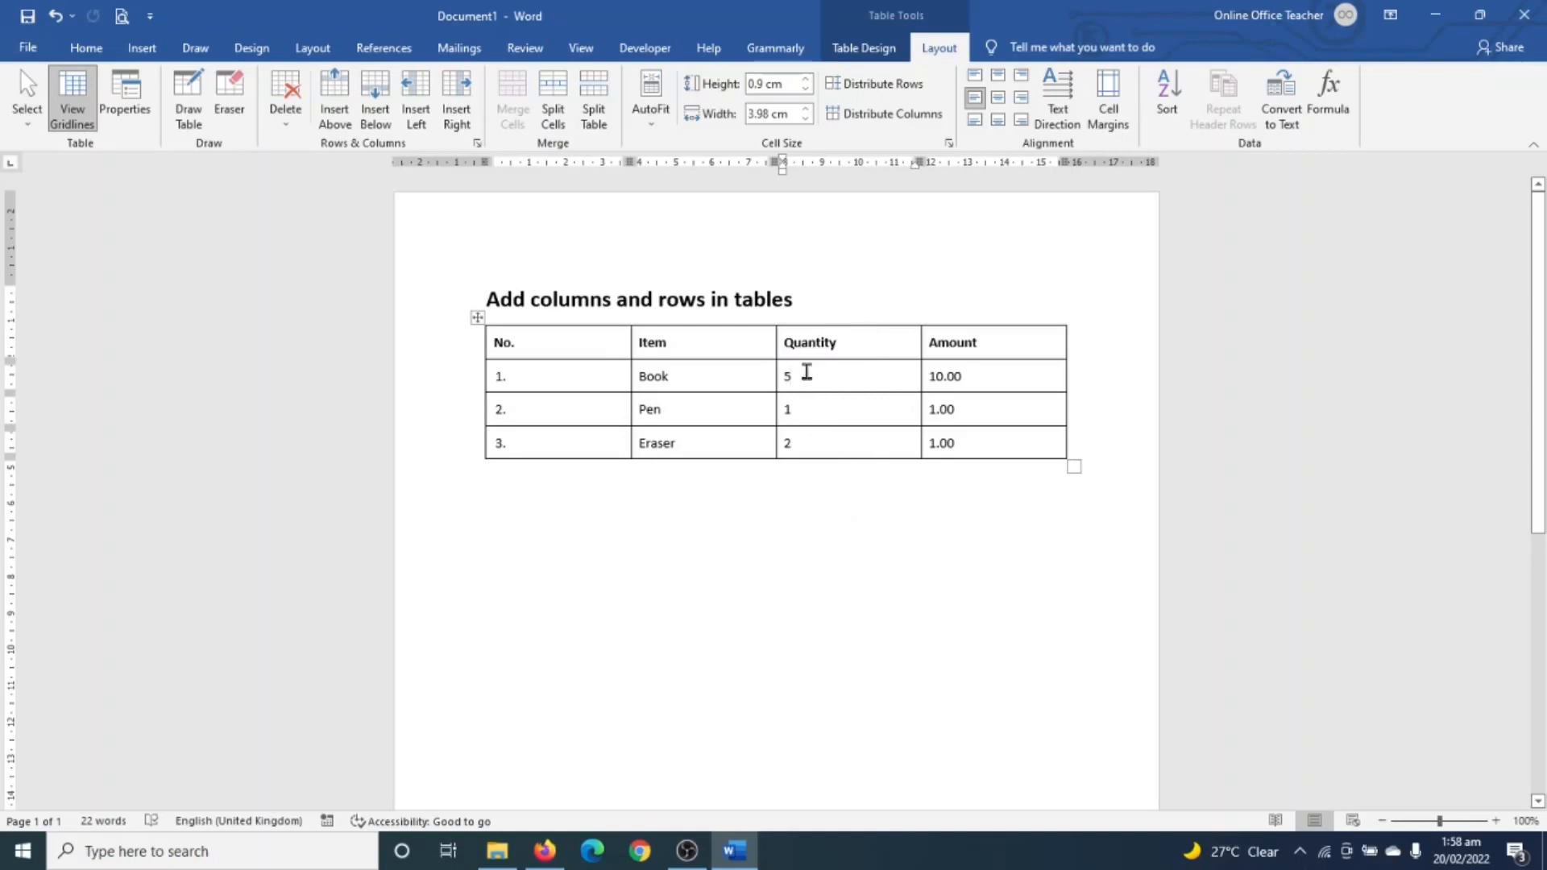
mouse_move(720, 342)
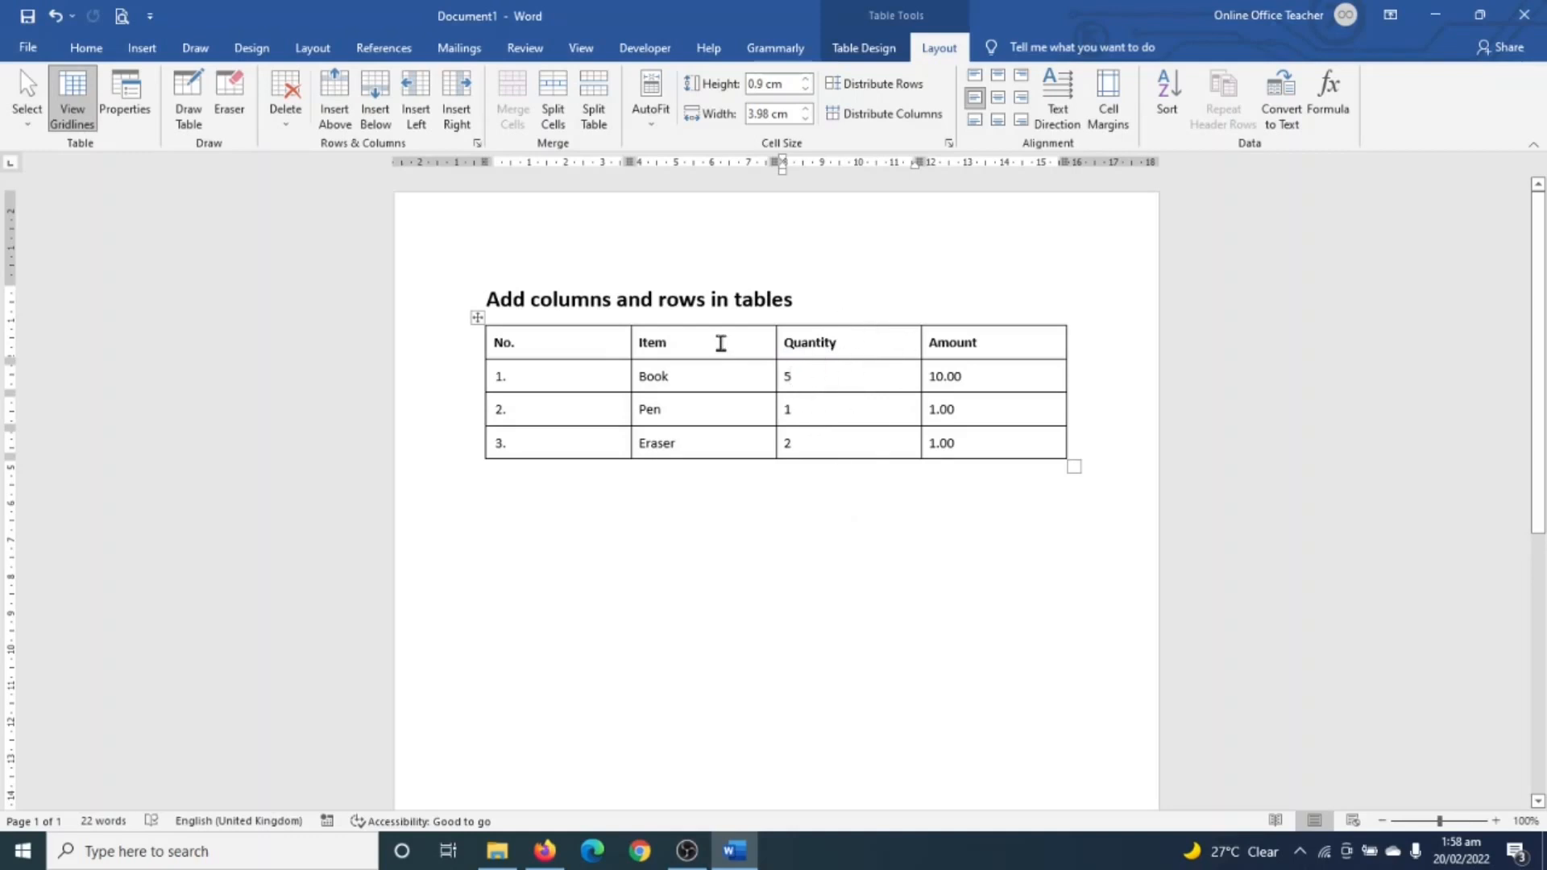
mouse_move(456, 93)
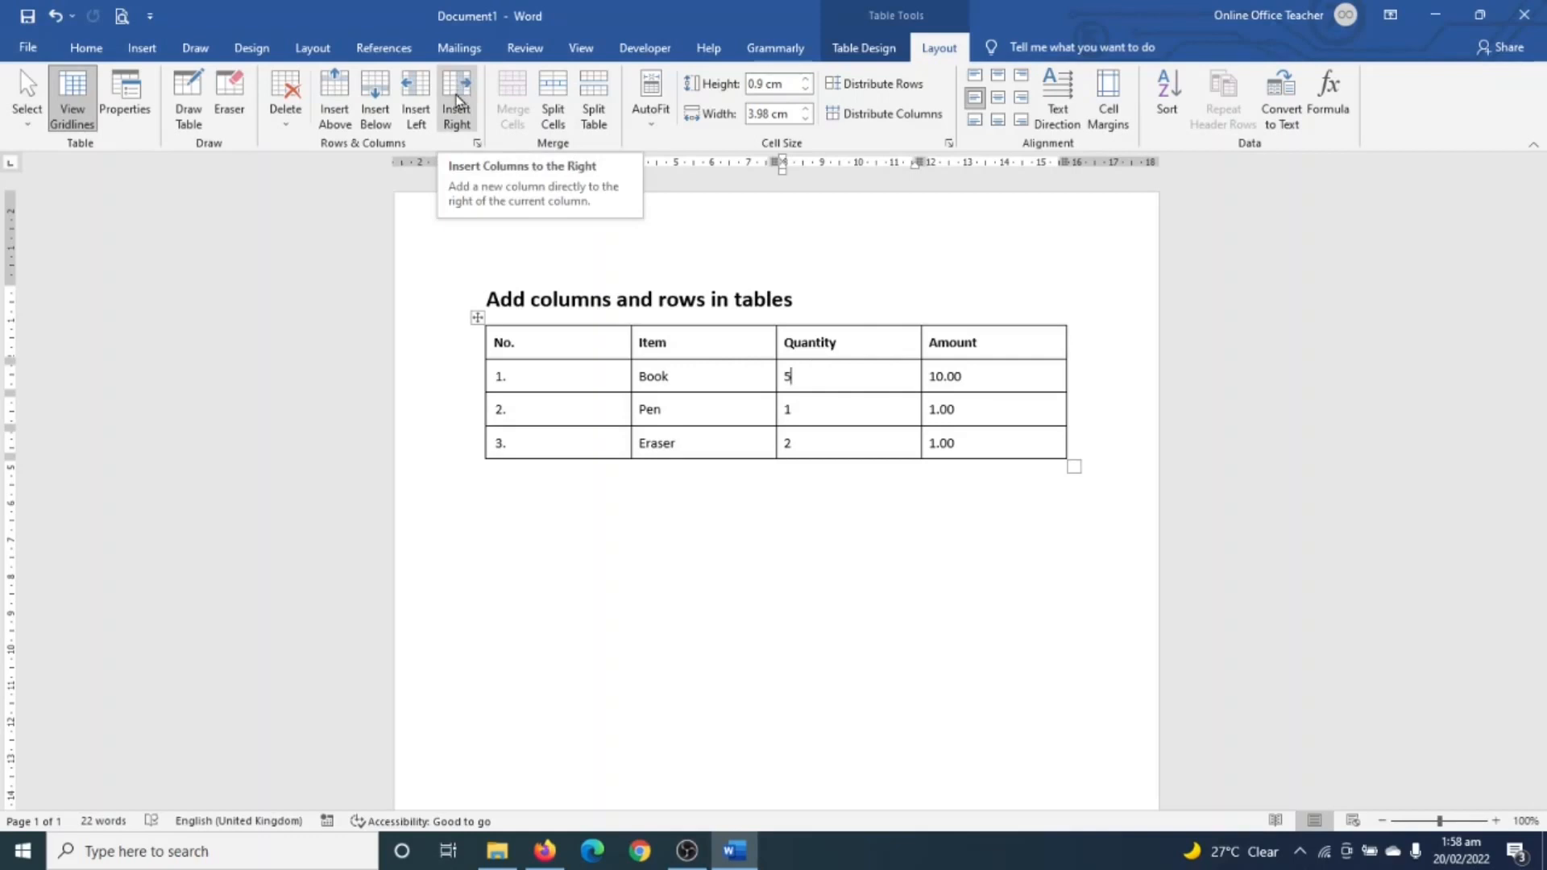
click(456, 98)
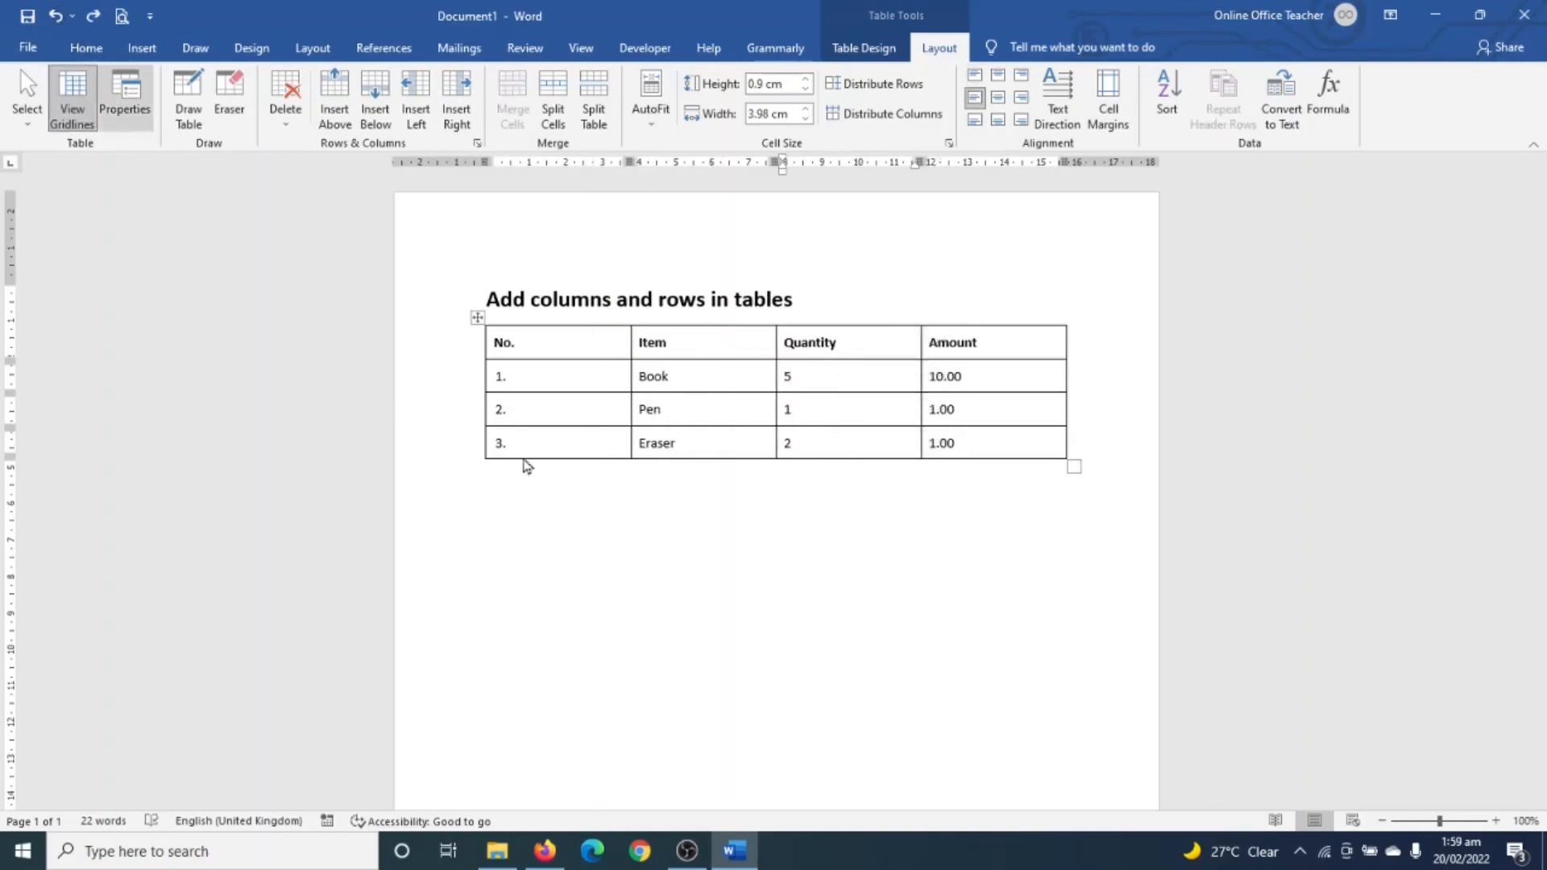
mouse_move(416, 99)
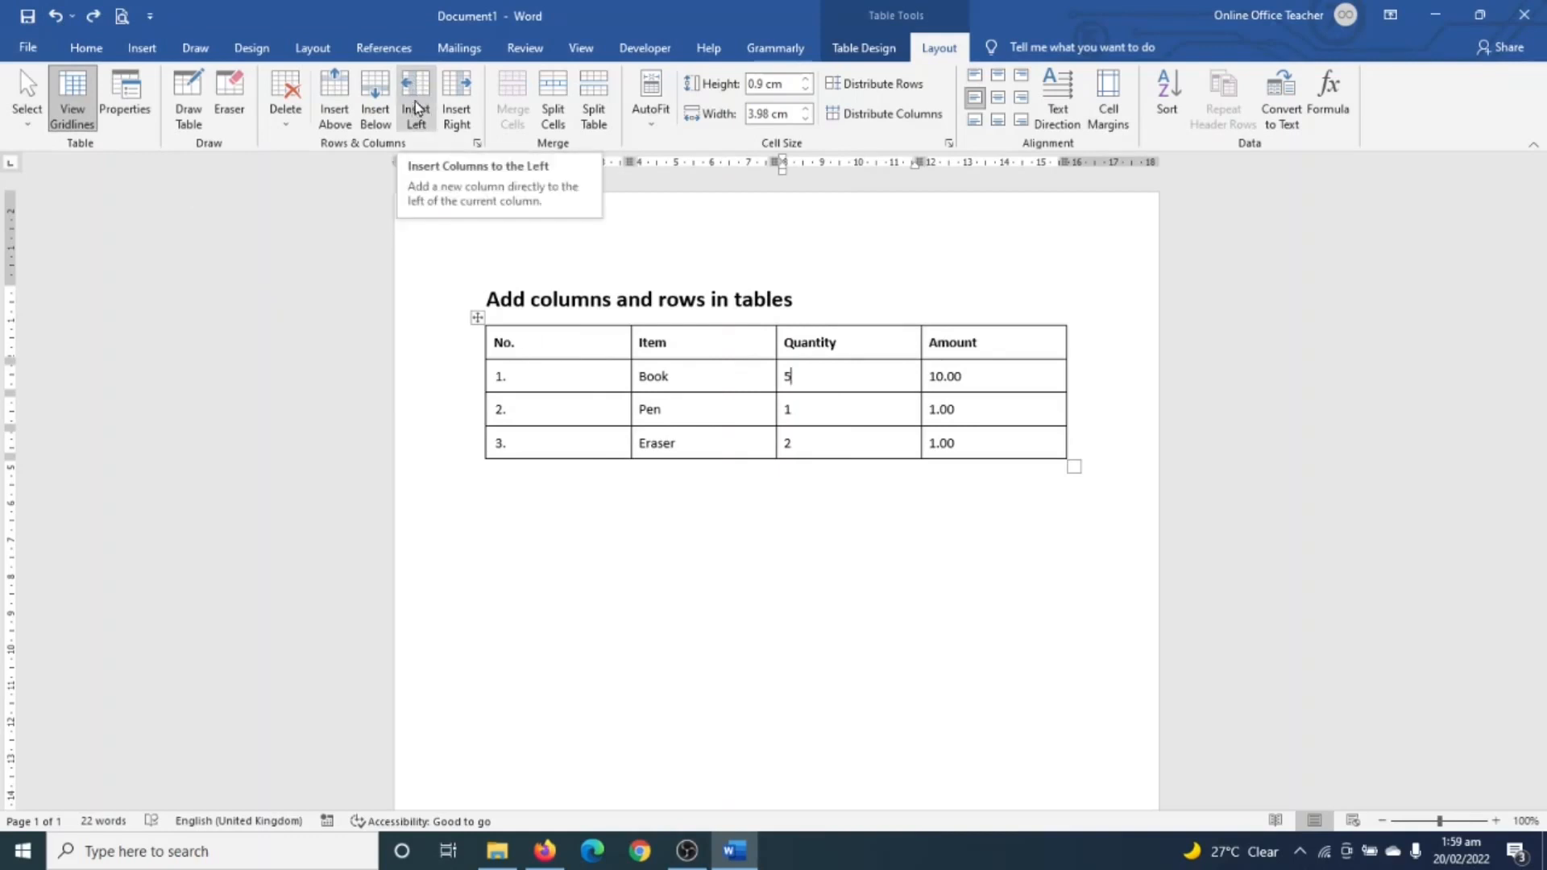
mouse_move(913, 445)
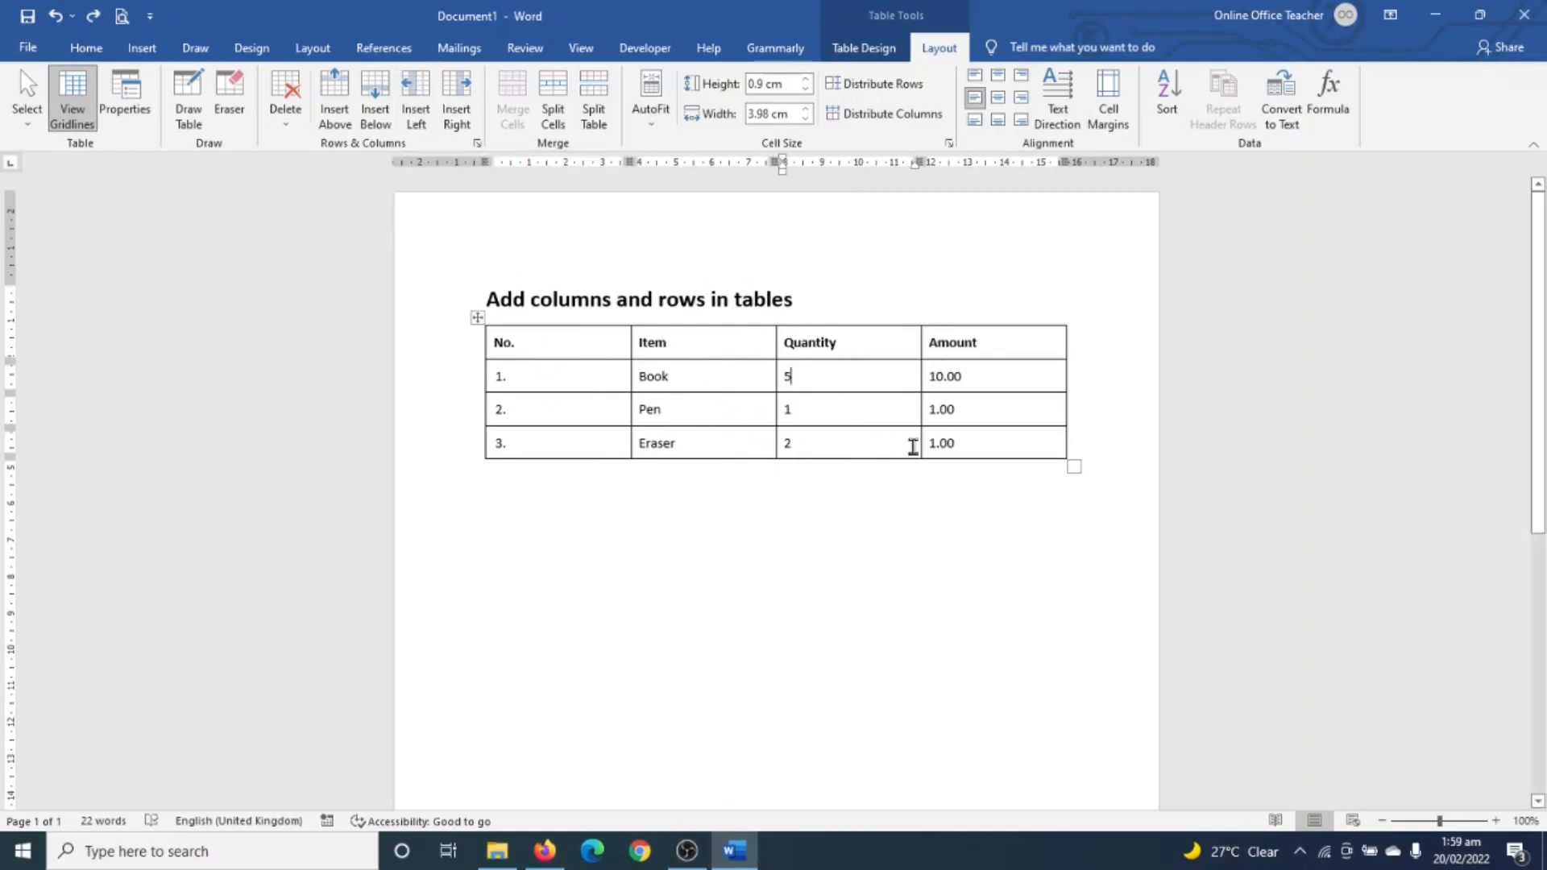
mouse_move(965, 348)
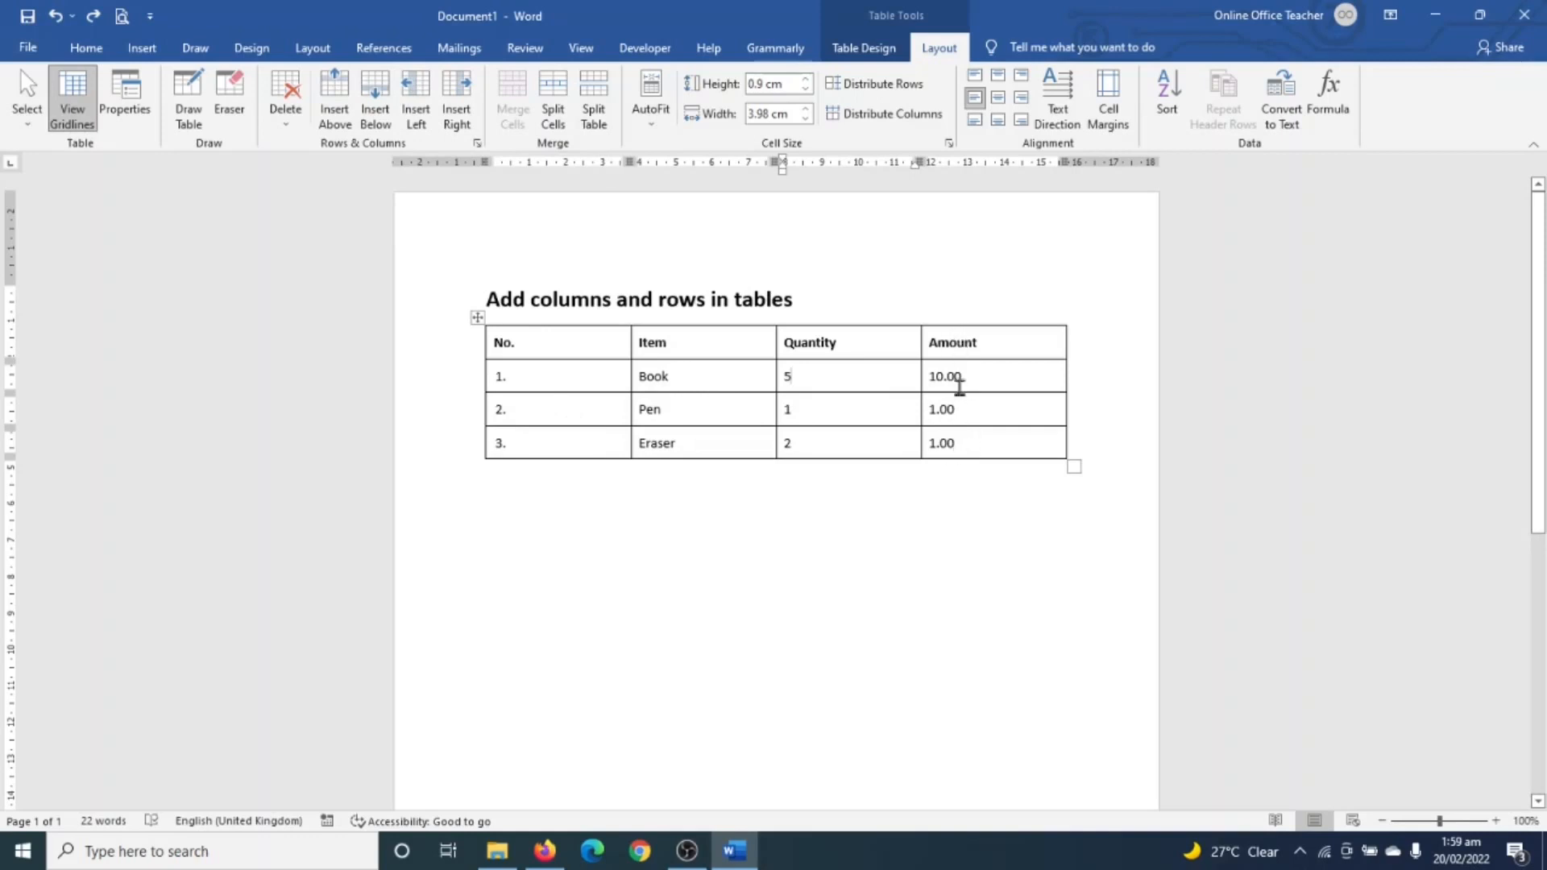
mouse_move(972, 471)
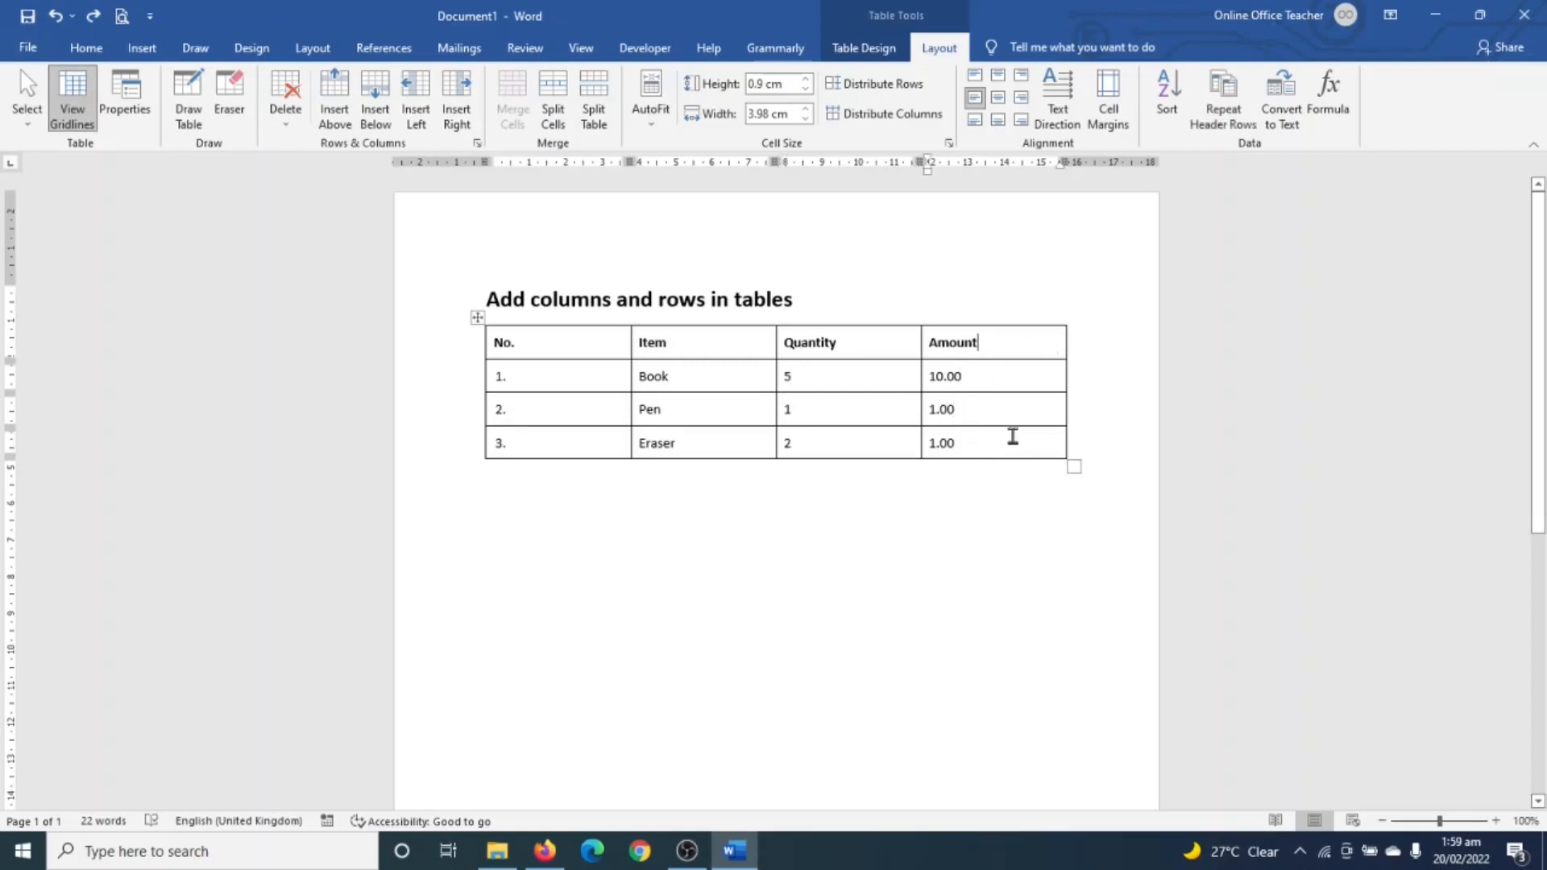
Insert a Price column left of Amount and fill it with 2.00, 1.00 and 0.50.
click(416, 99)
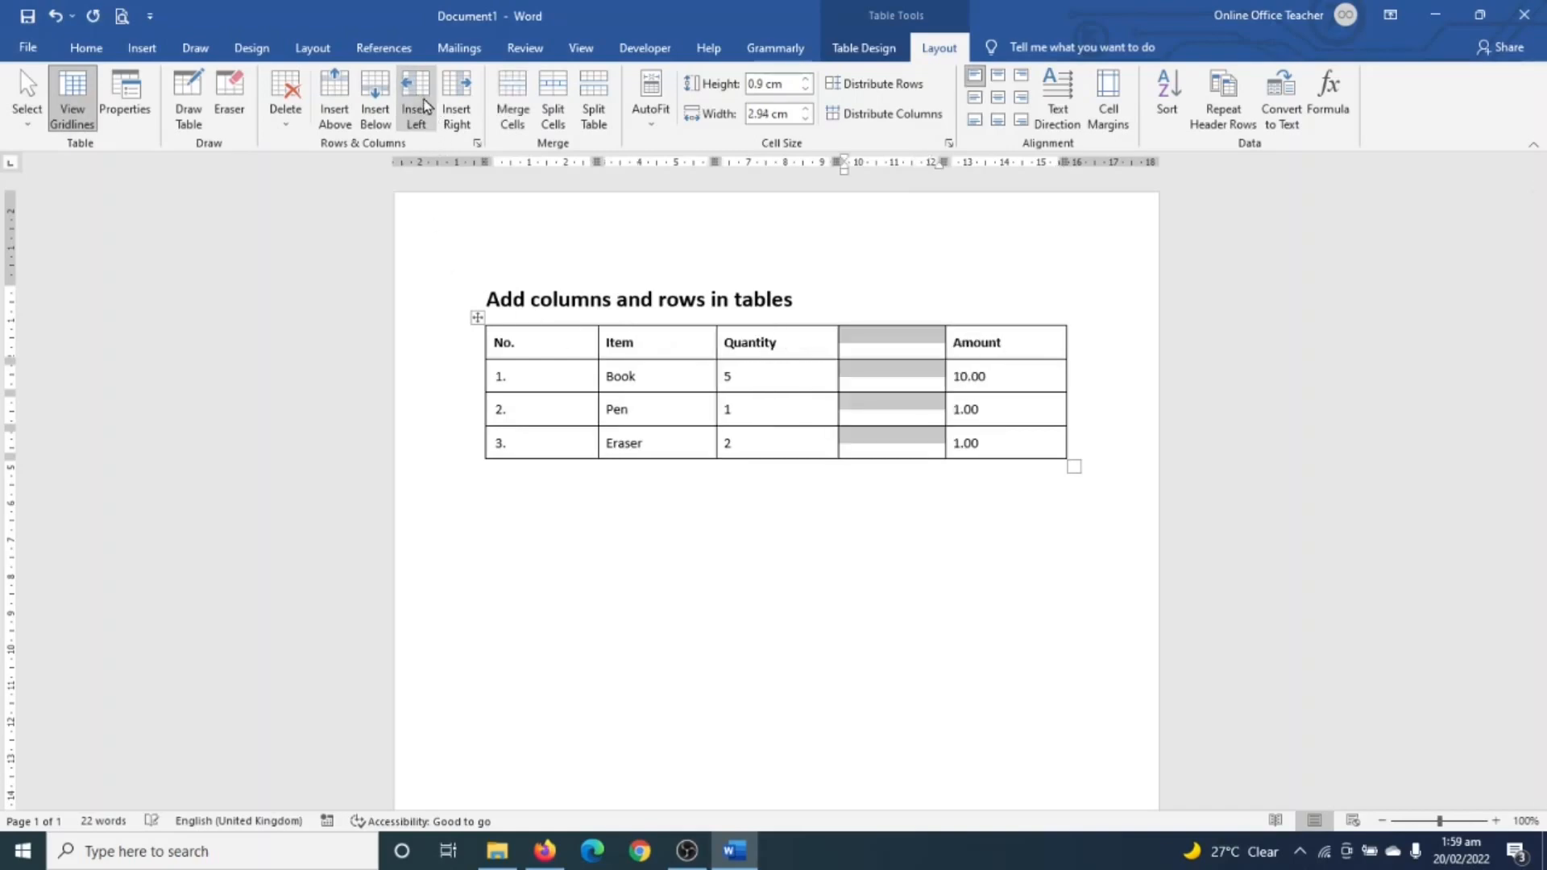
mouse_move(895, 409)
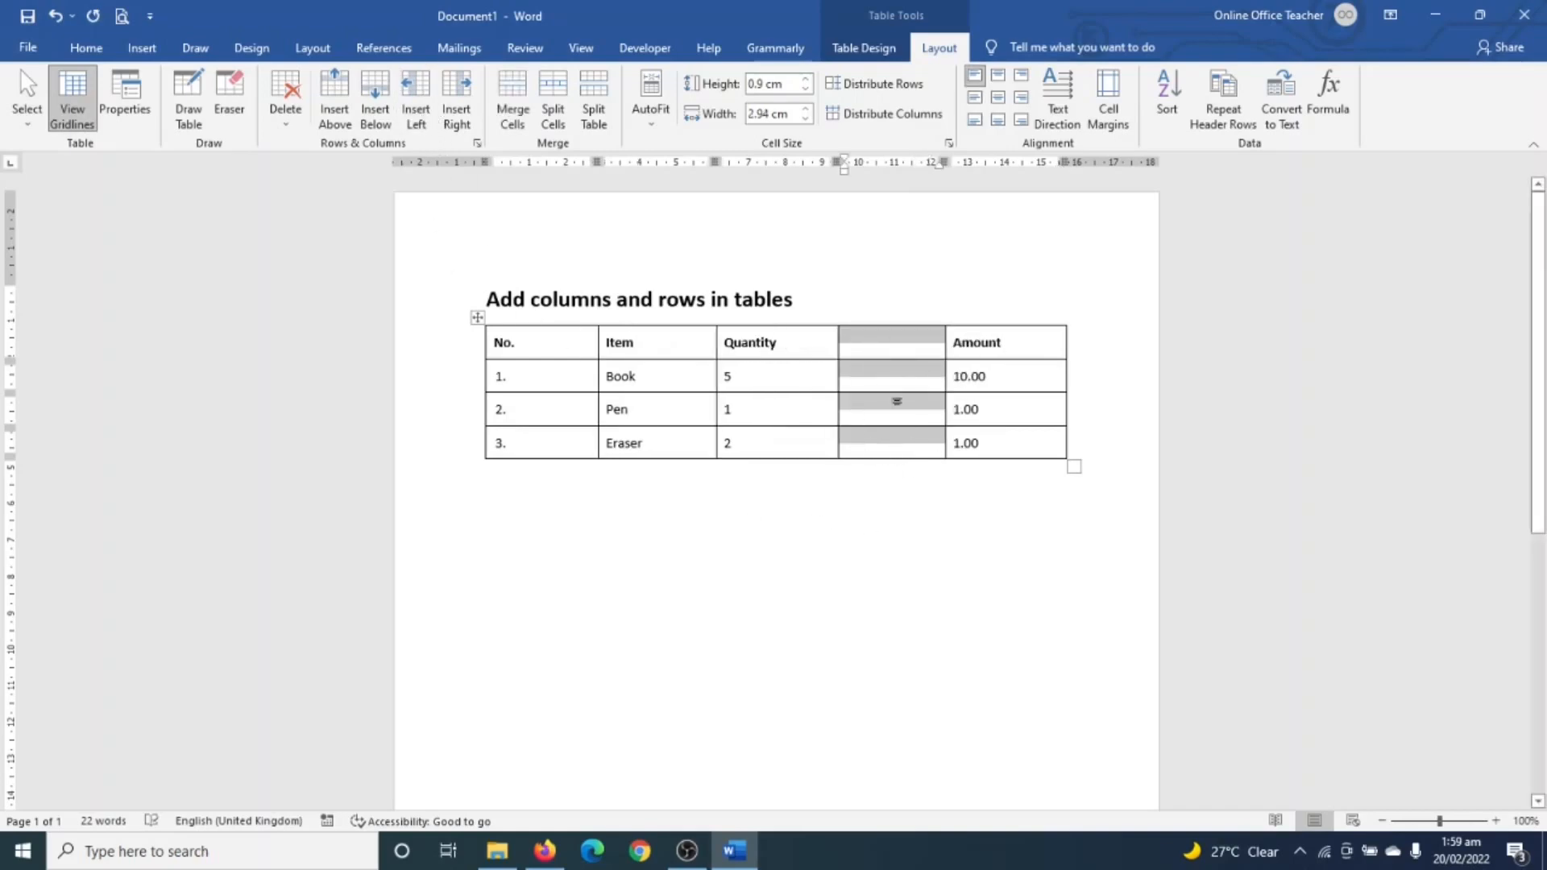
mouse_move(893, 471)
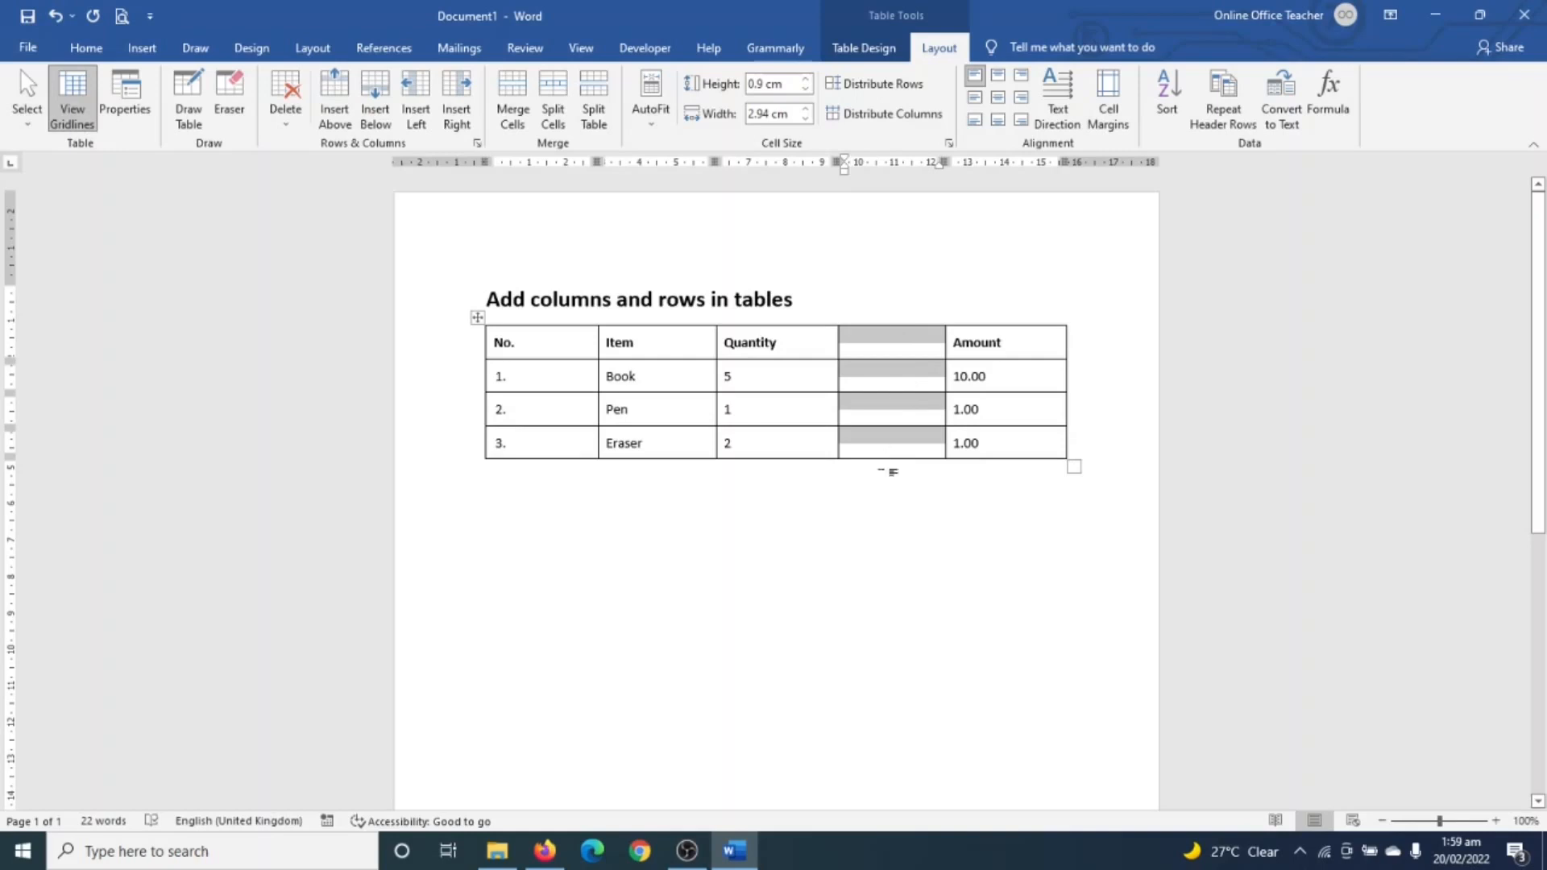
mouse_move(882, 338)
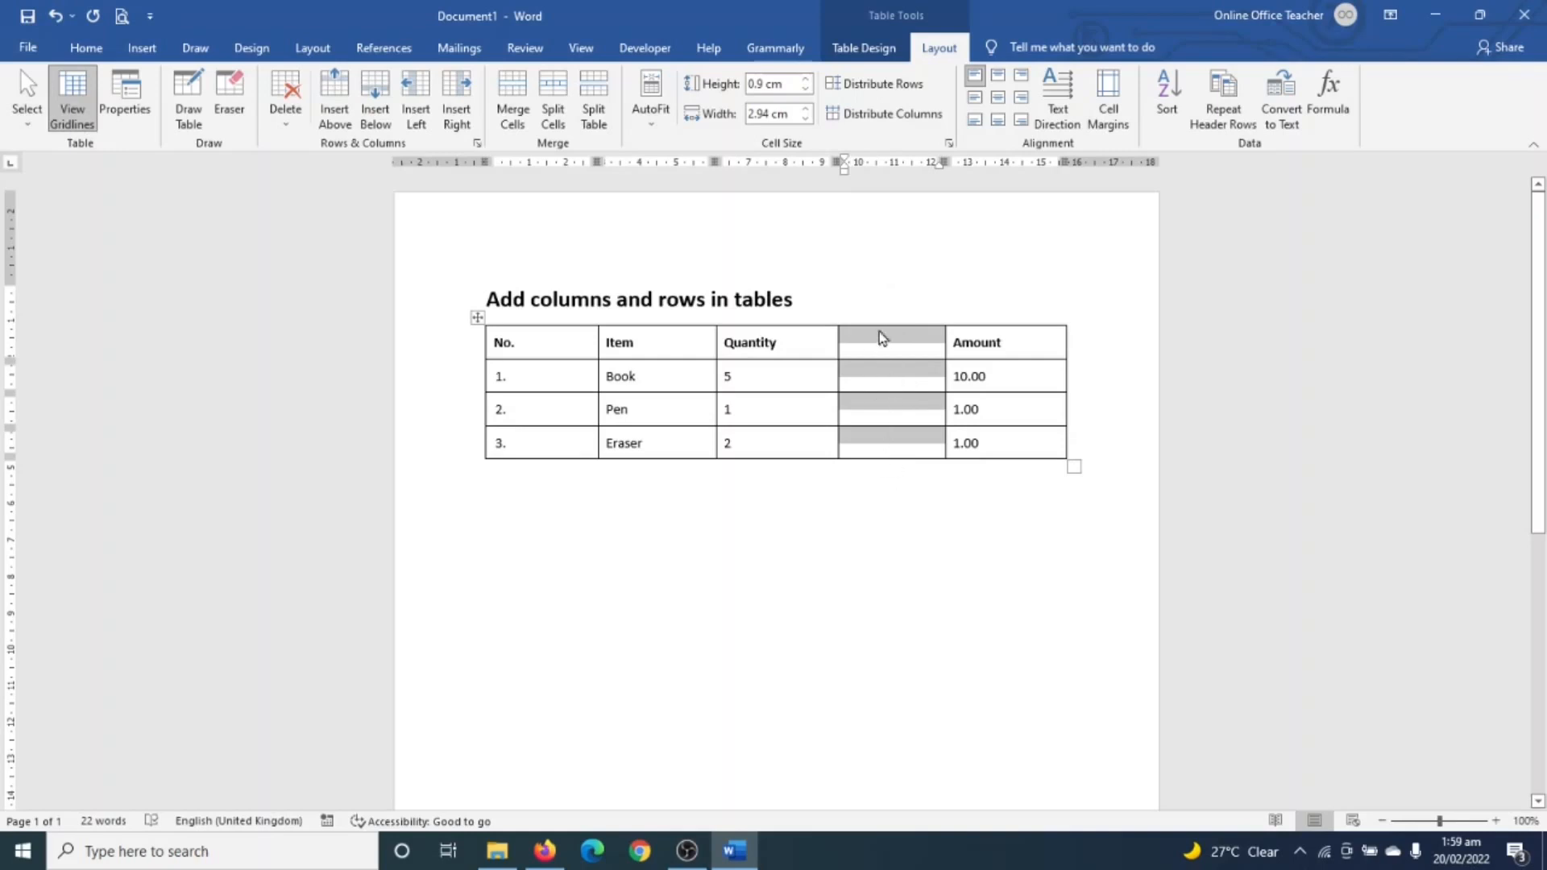
mouse_move(868, 352)
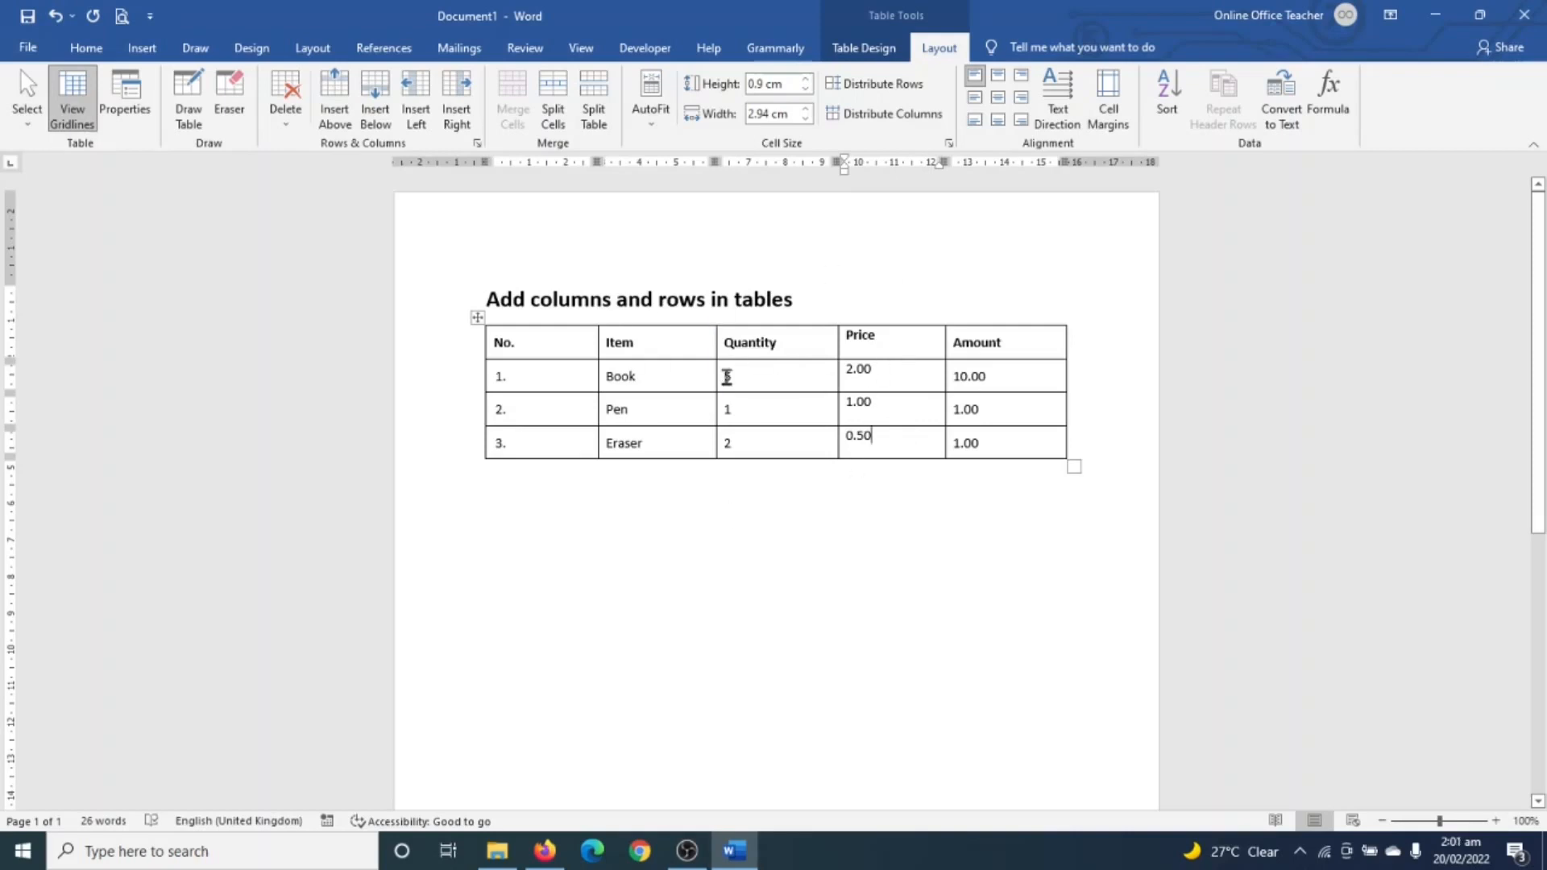
text(5)
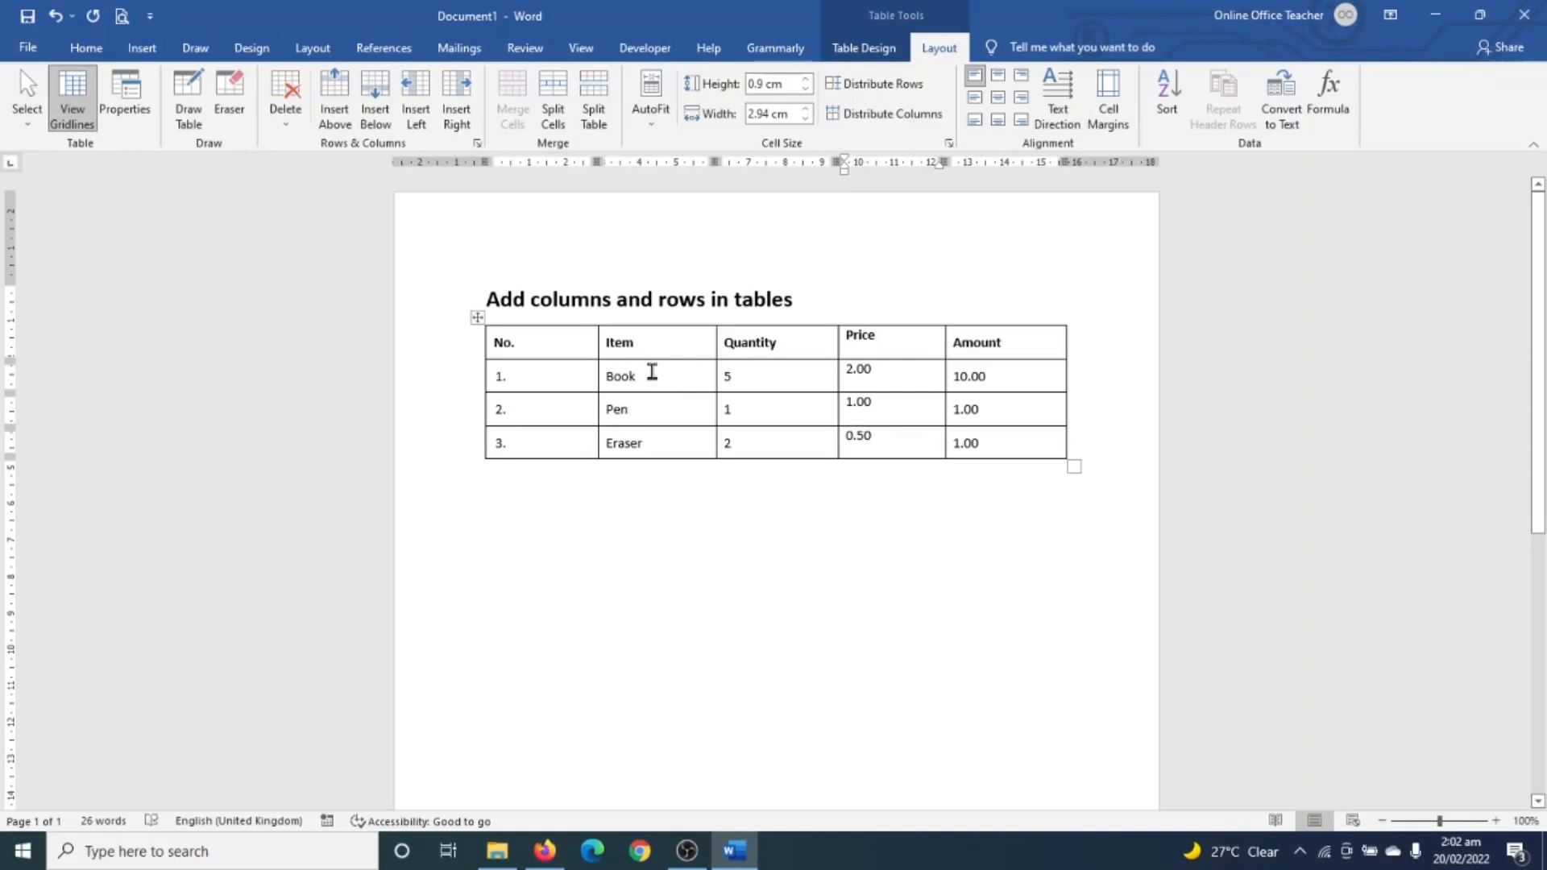
mouse_move(368, 224)
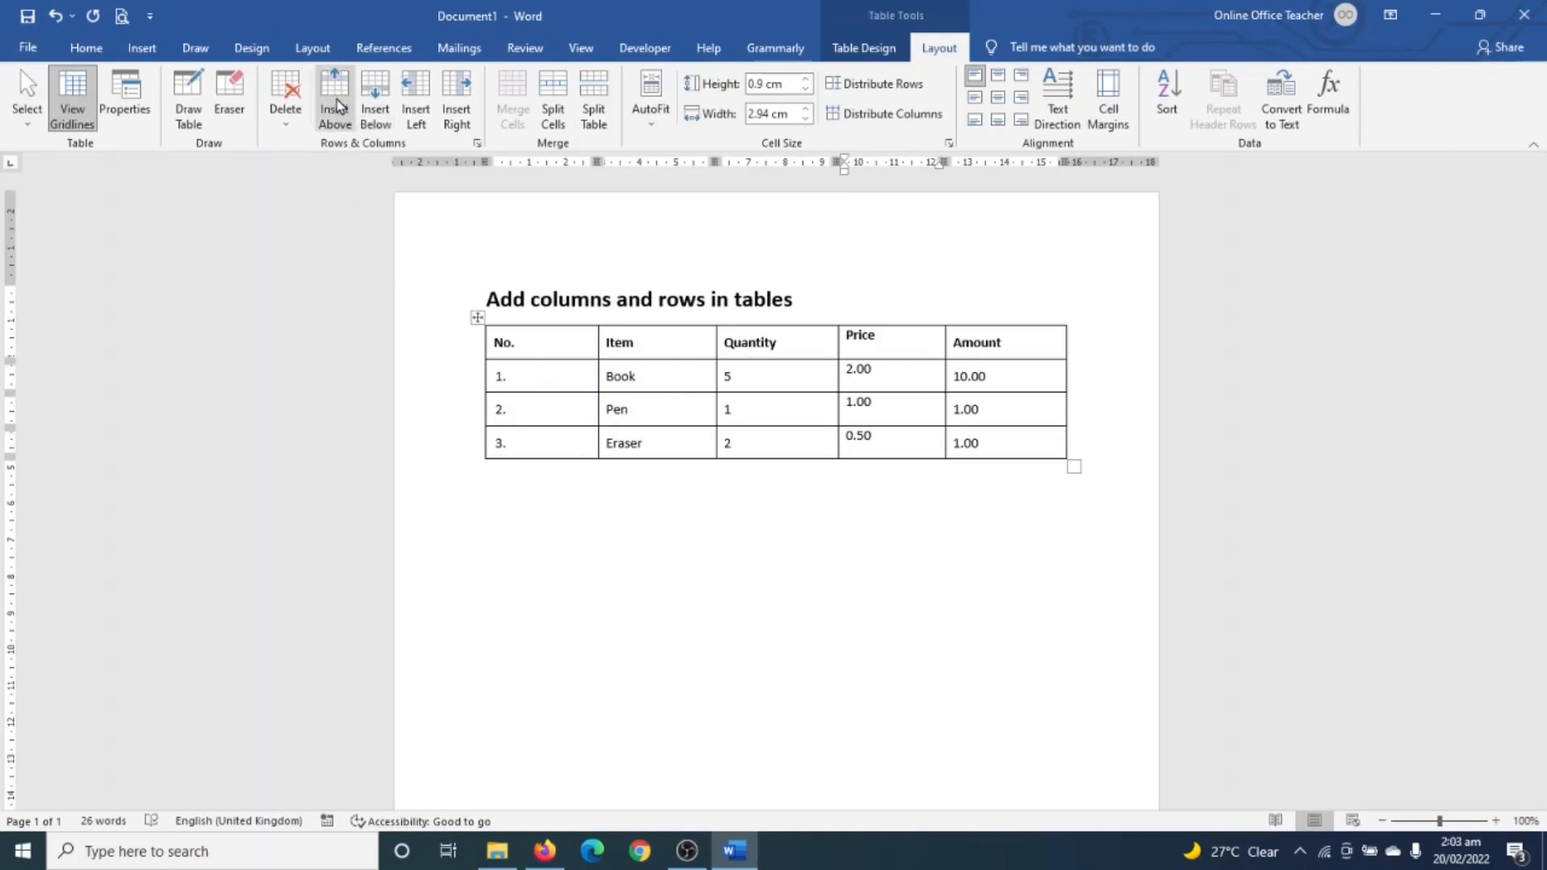
mouse_move(374, 98)
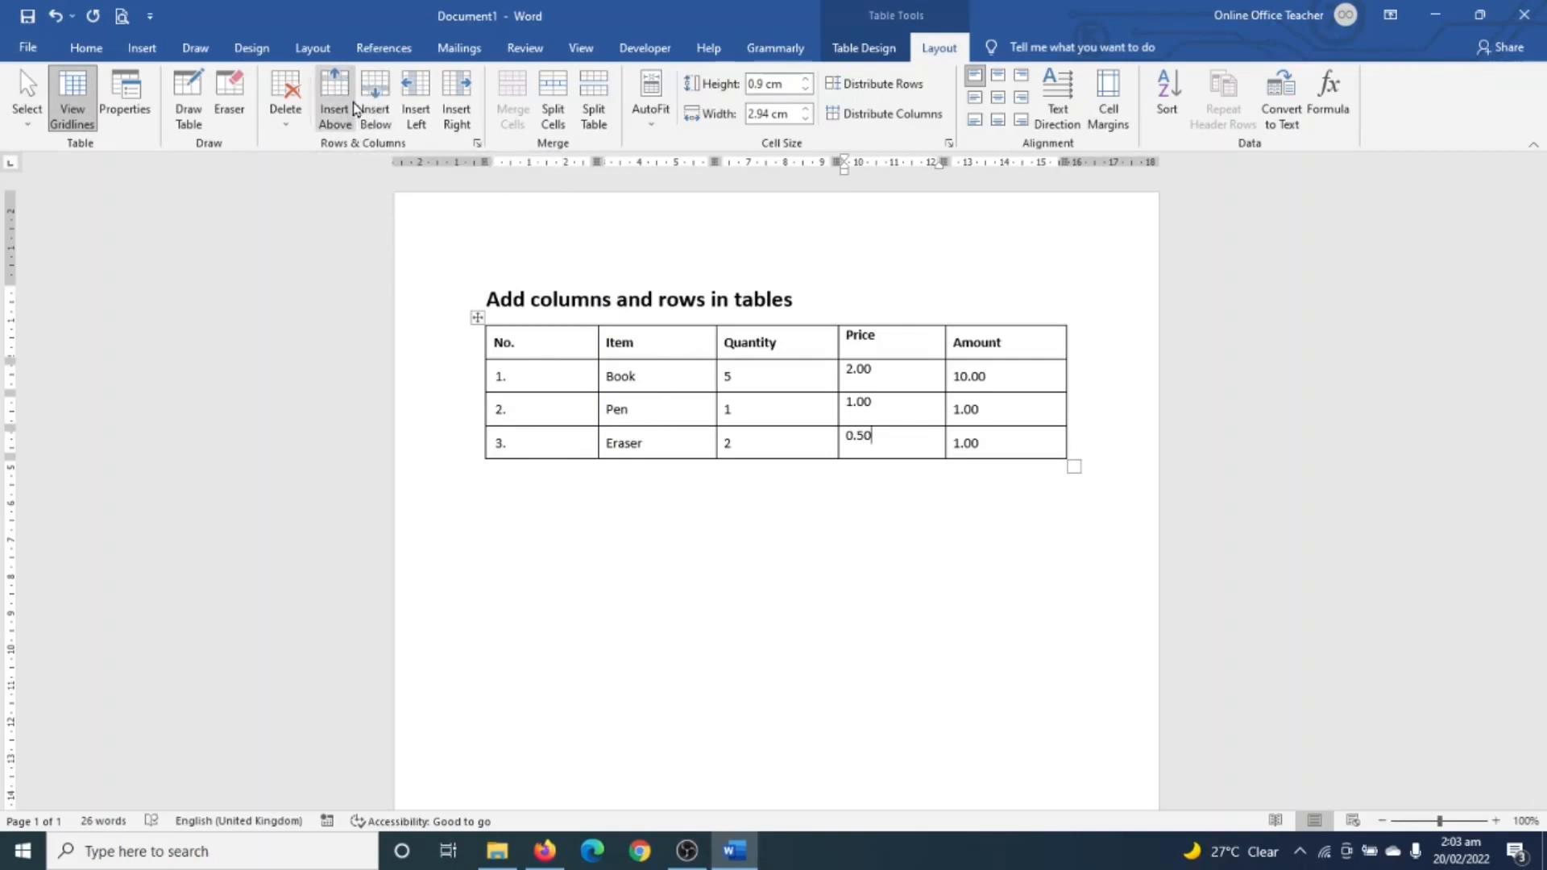
mouse_move(416, 97)
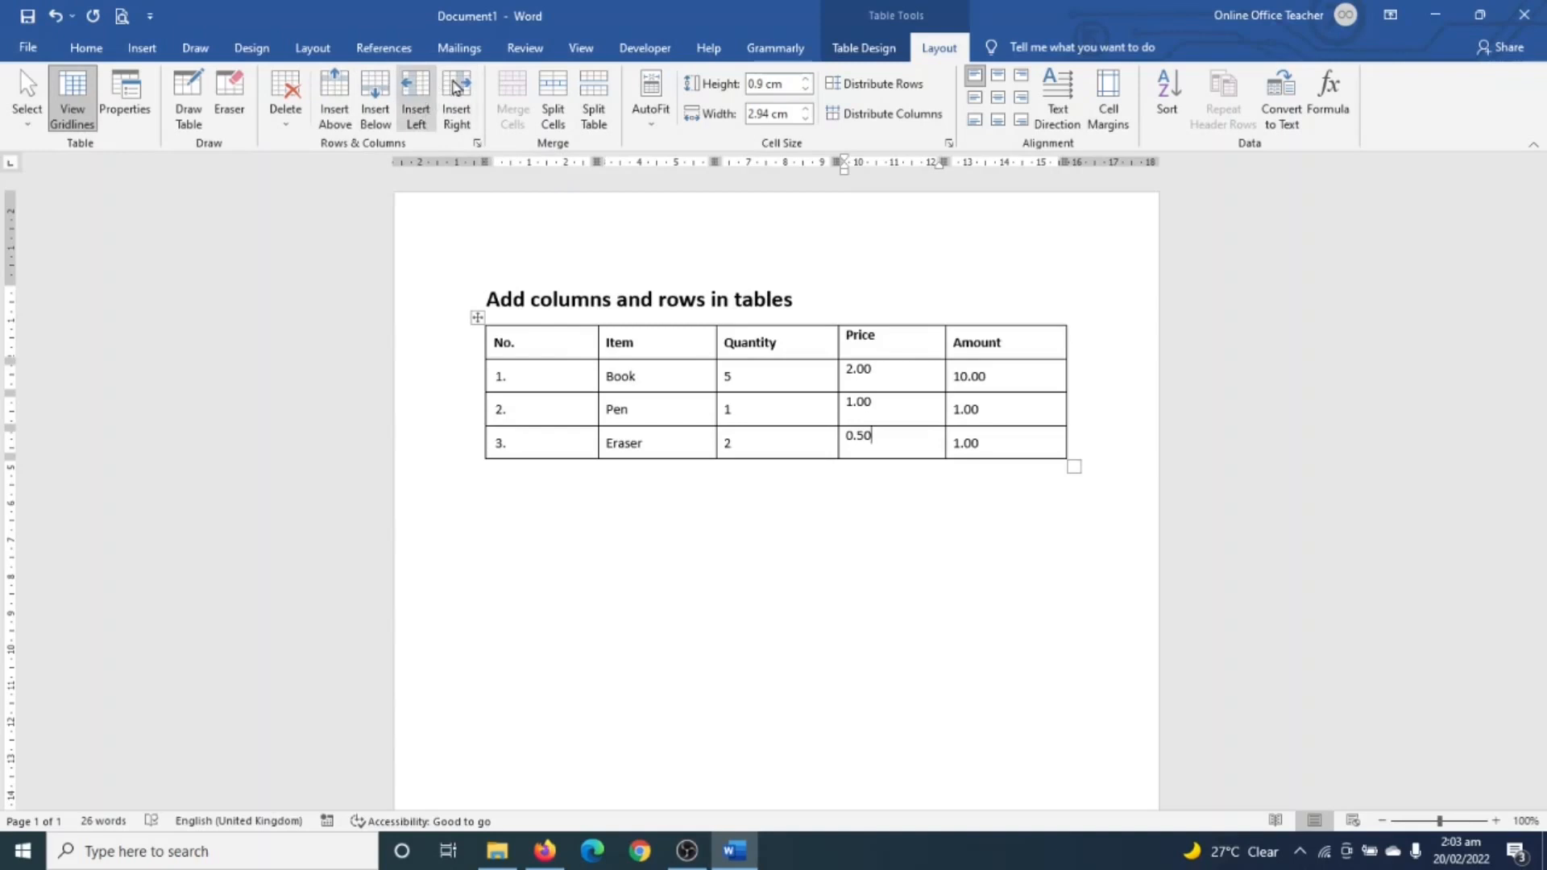
mouse_move(334, 98)
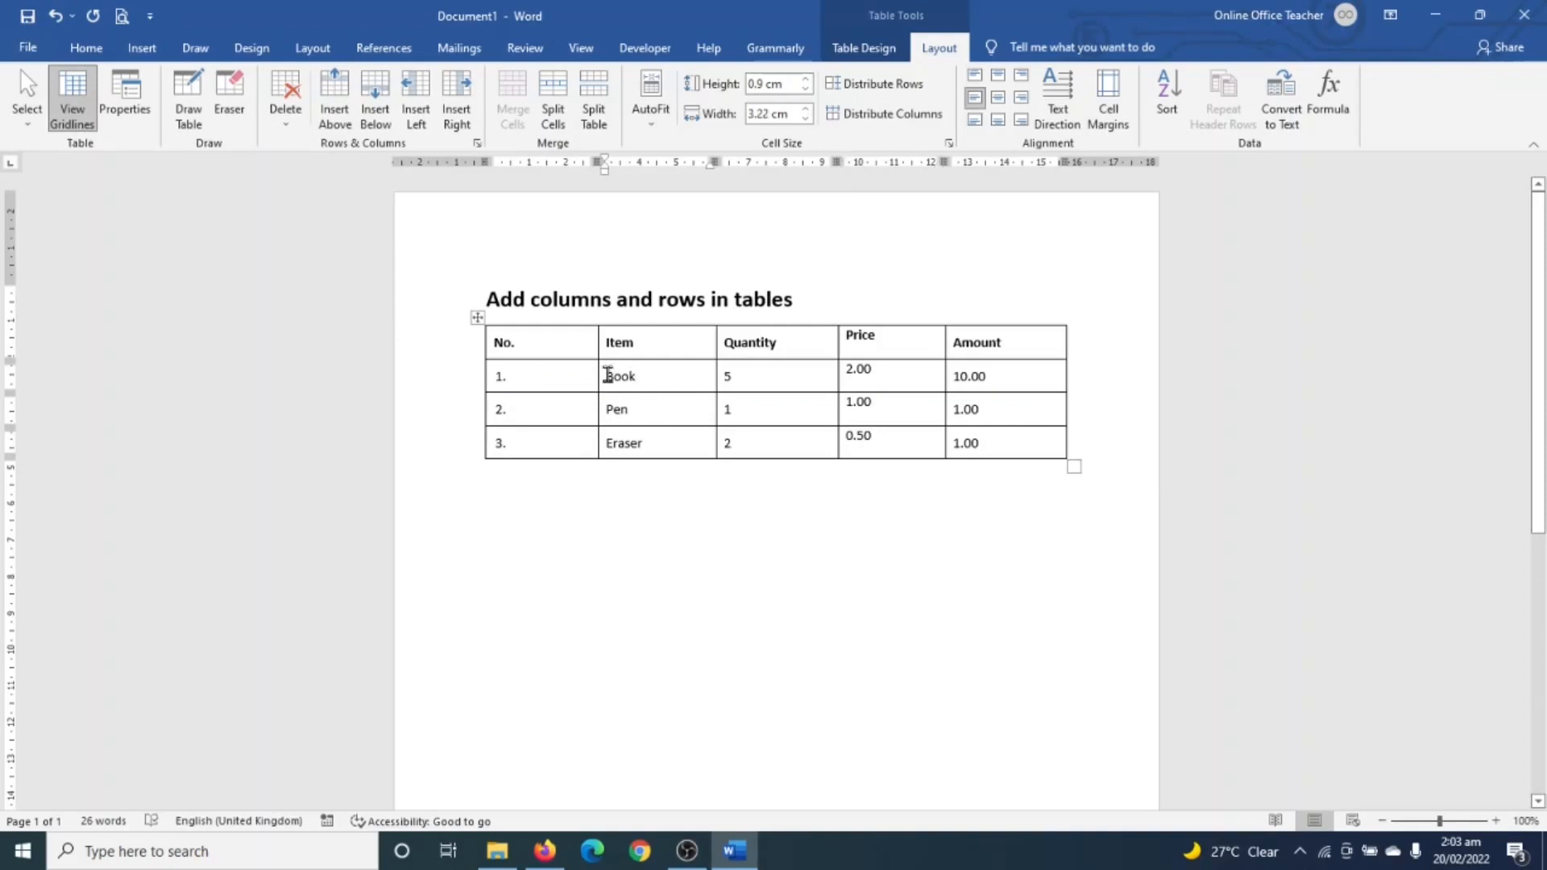
mouse_move(646, 413)
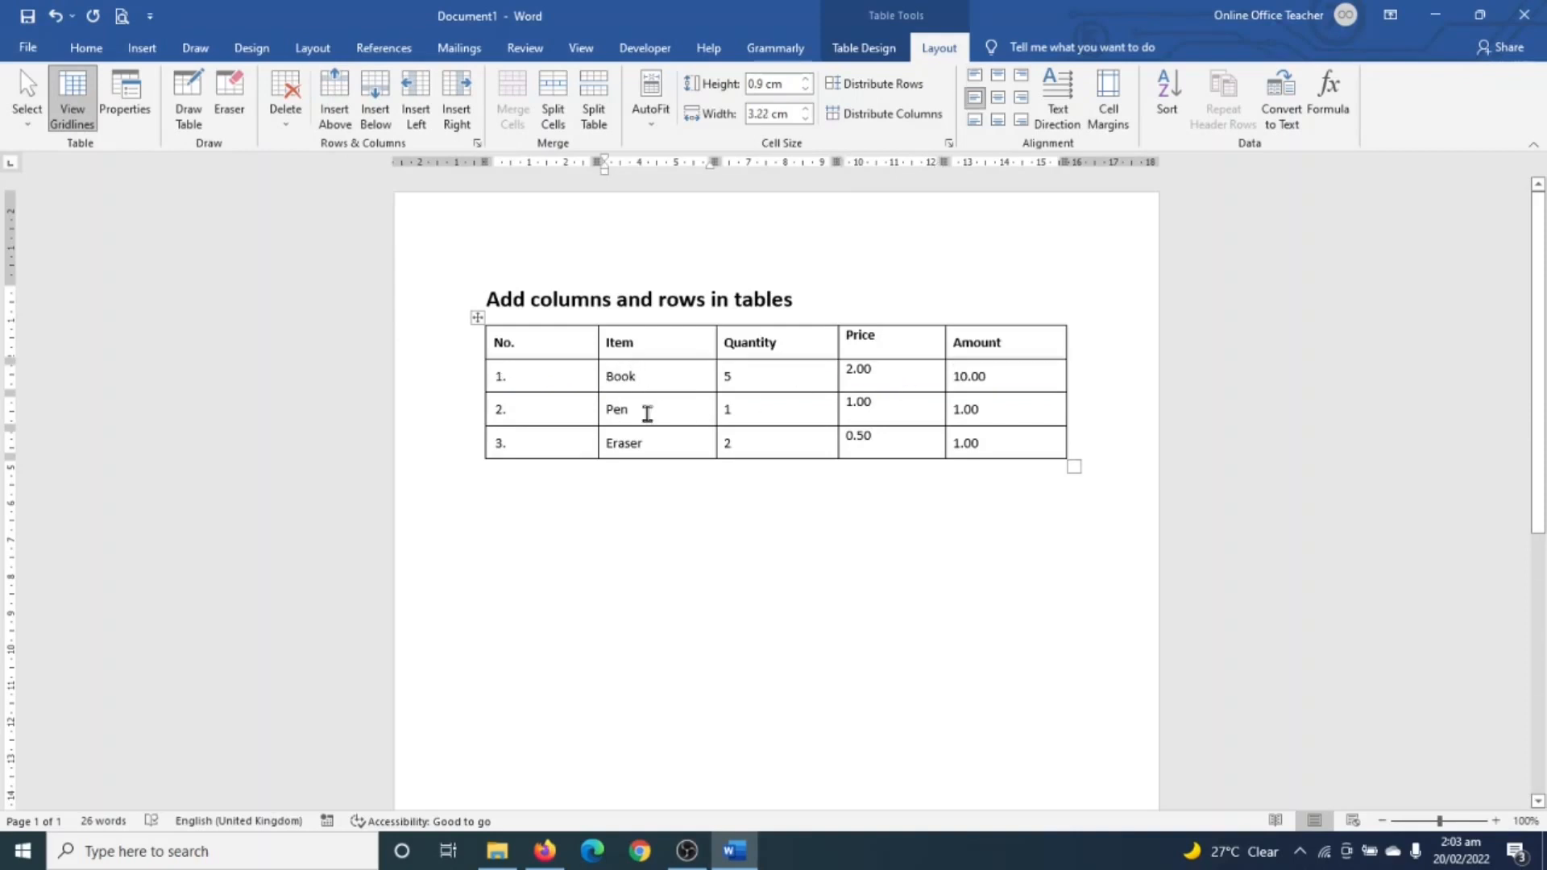
mouse_move(375, 98)
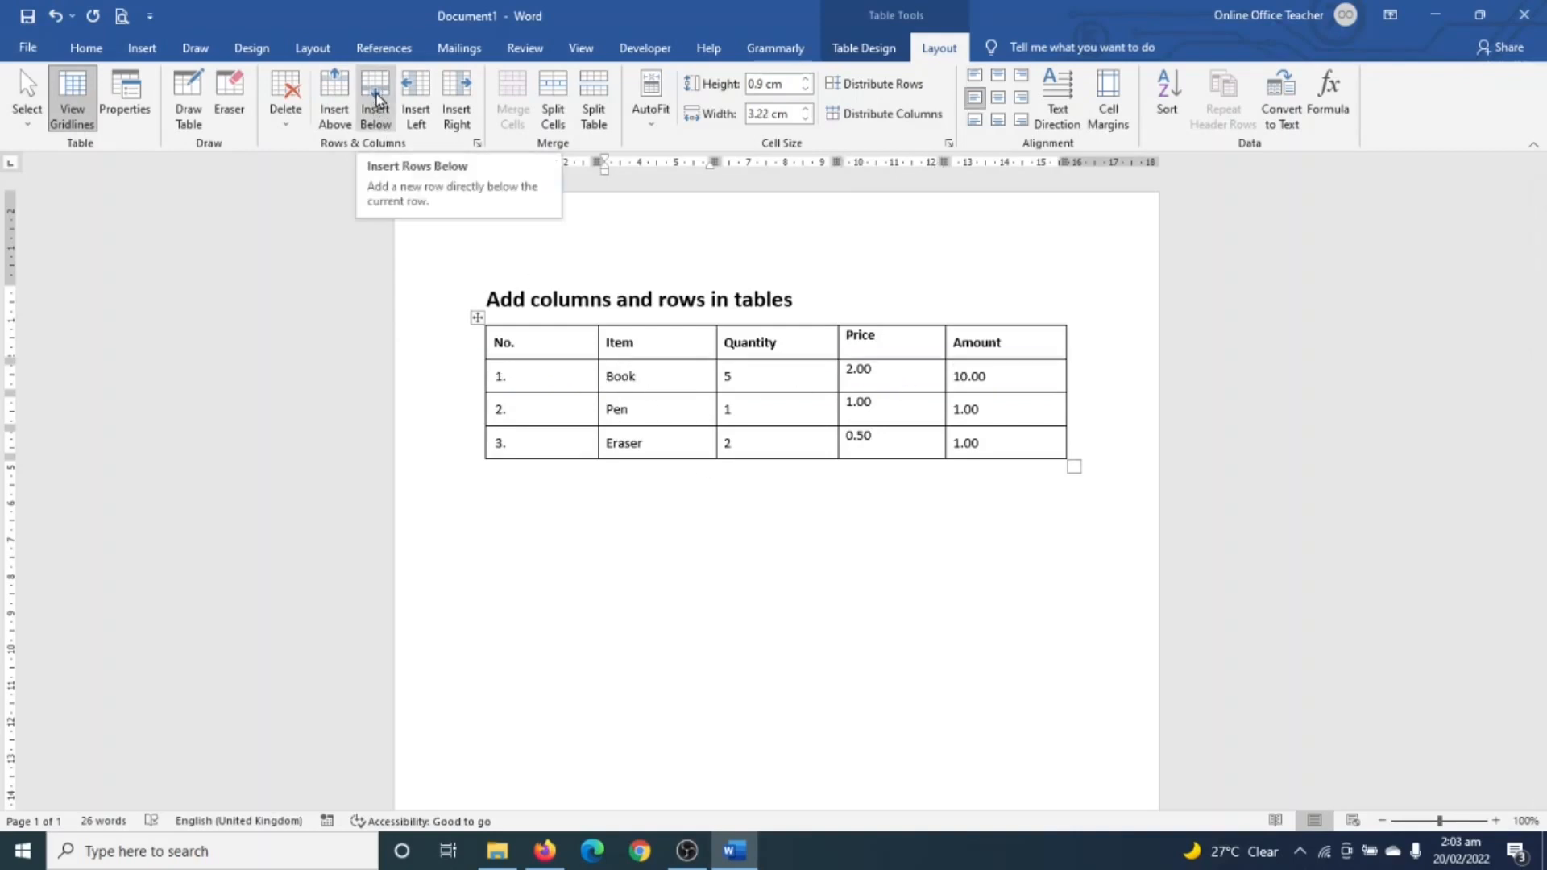
Insert an empty row below Book, renumbering Pen and Eraser to 3 and 4.
click(373, 94)
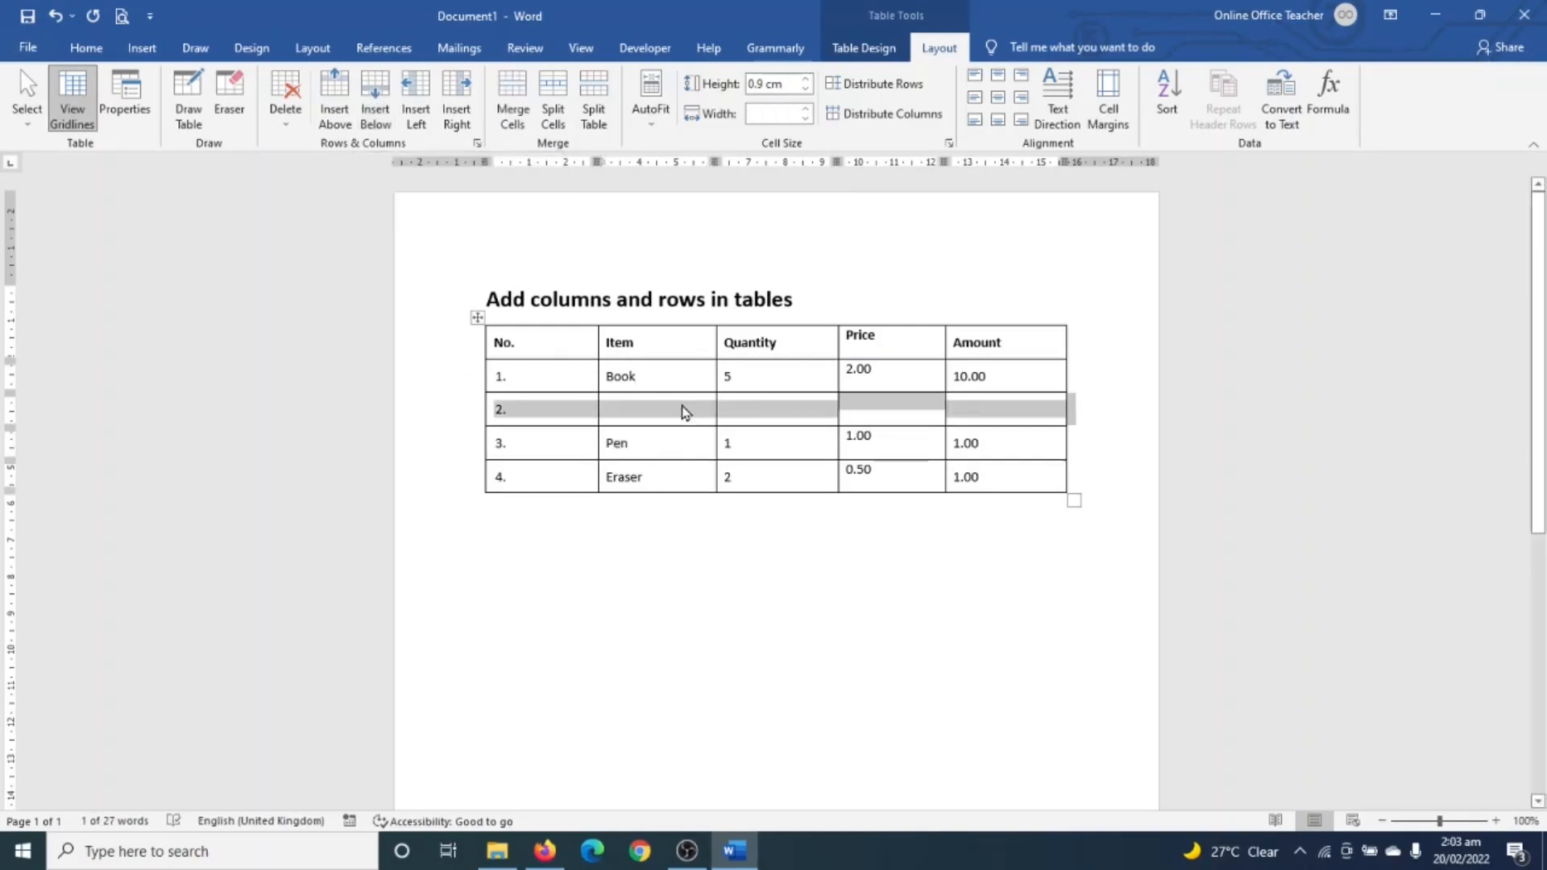
mouse_move(619, 392)
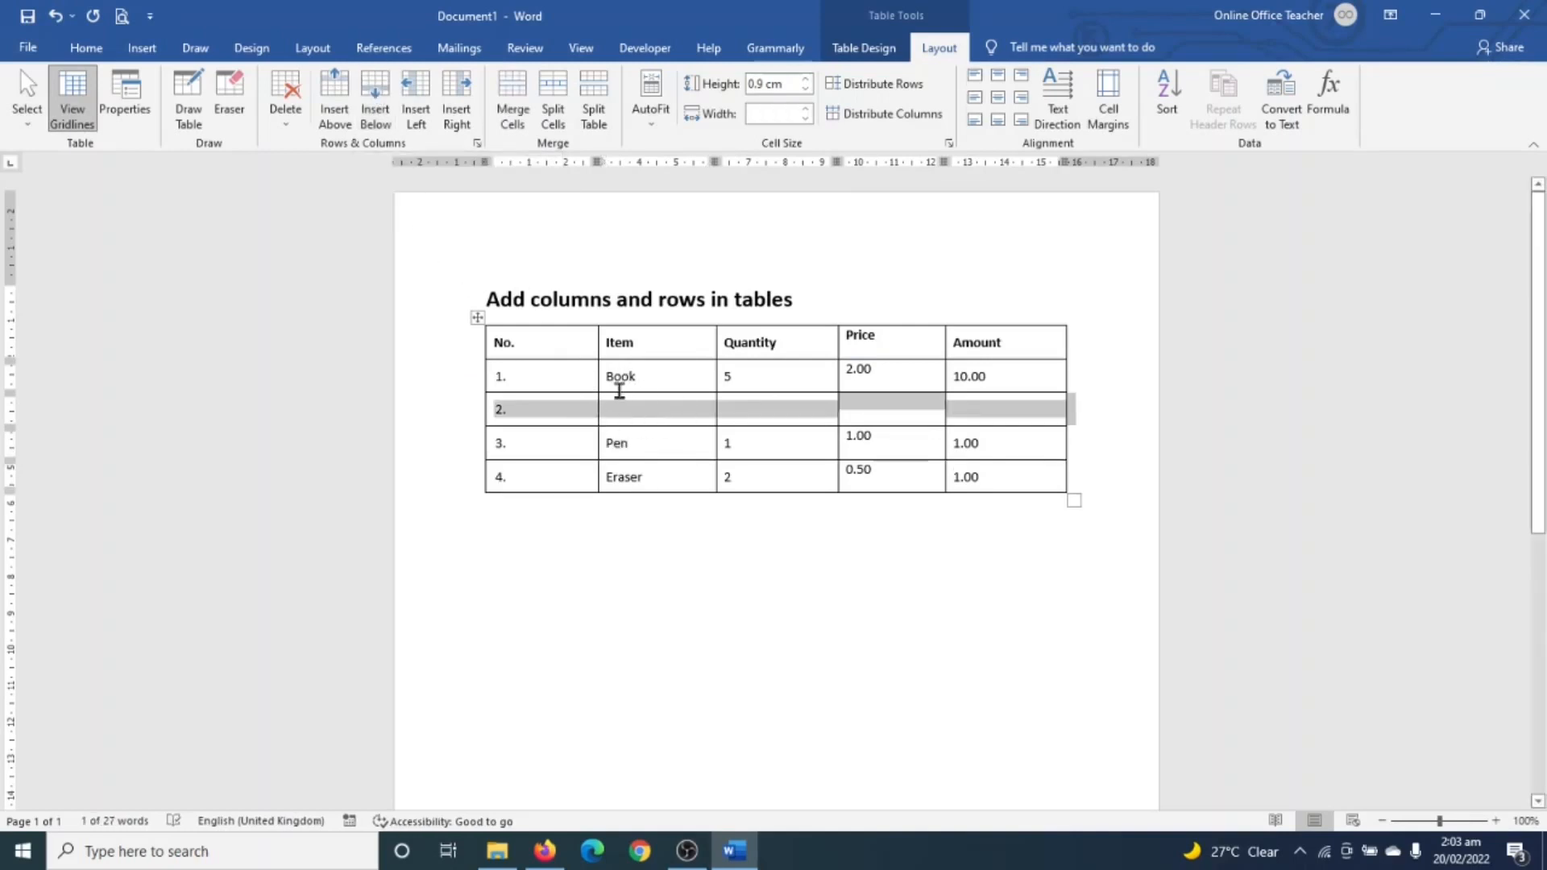
mouse_move(116, 314)
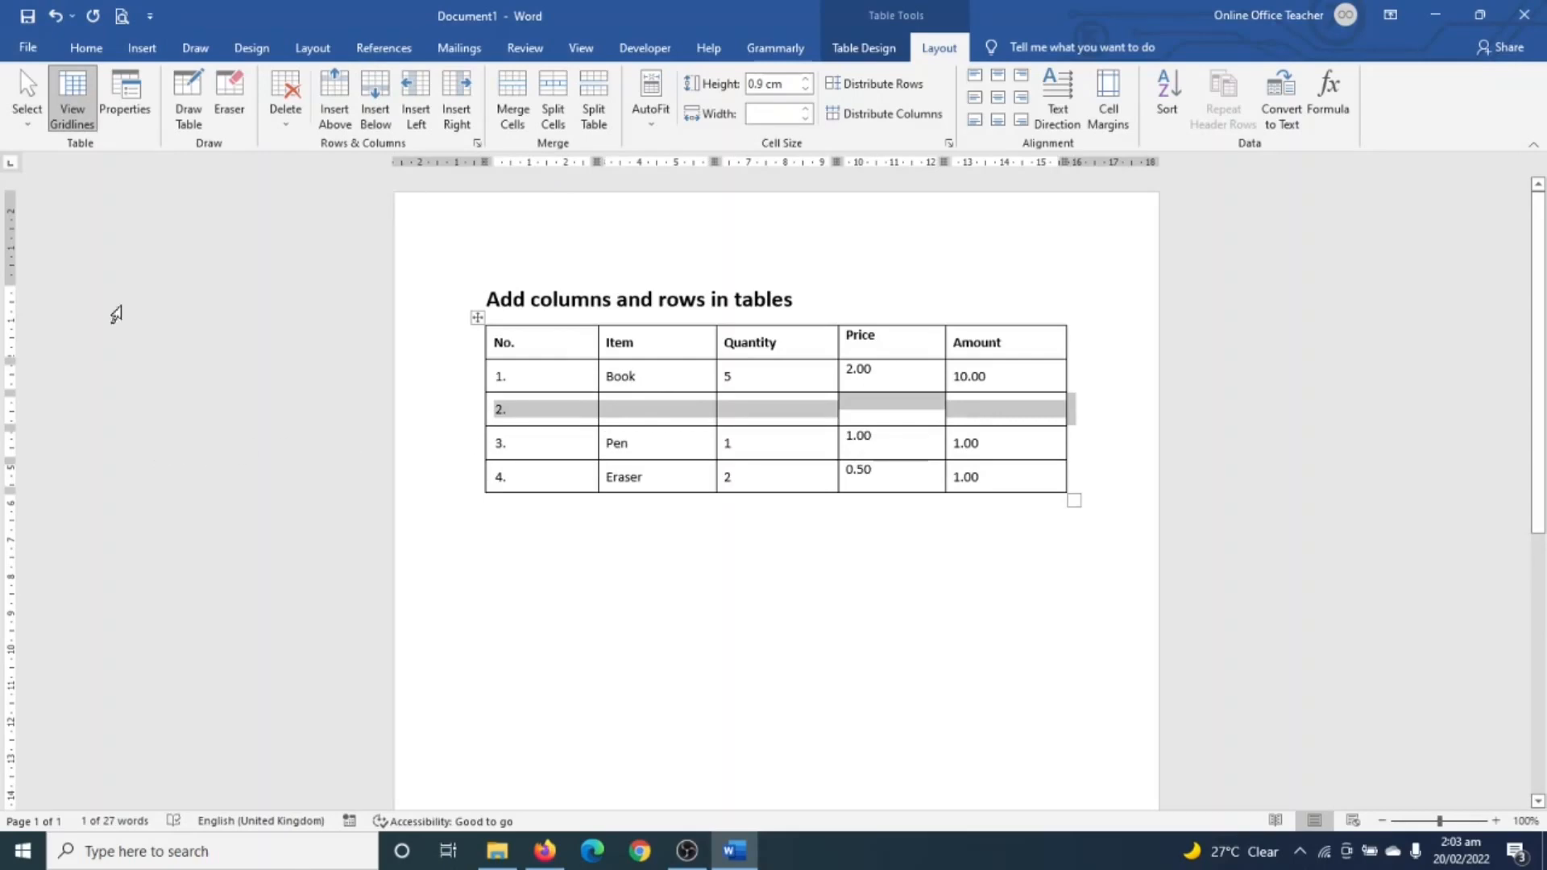
click(54, 16)
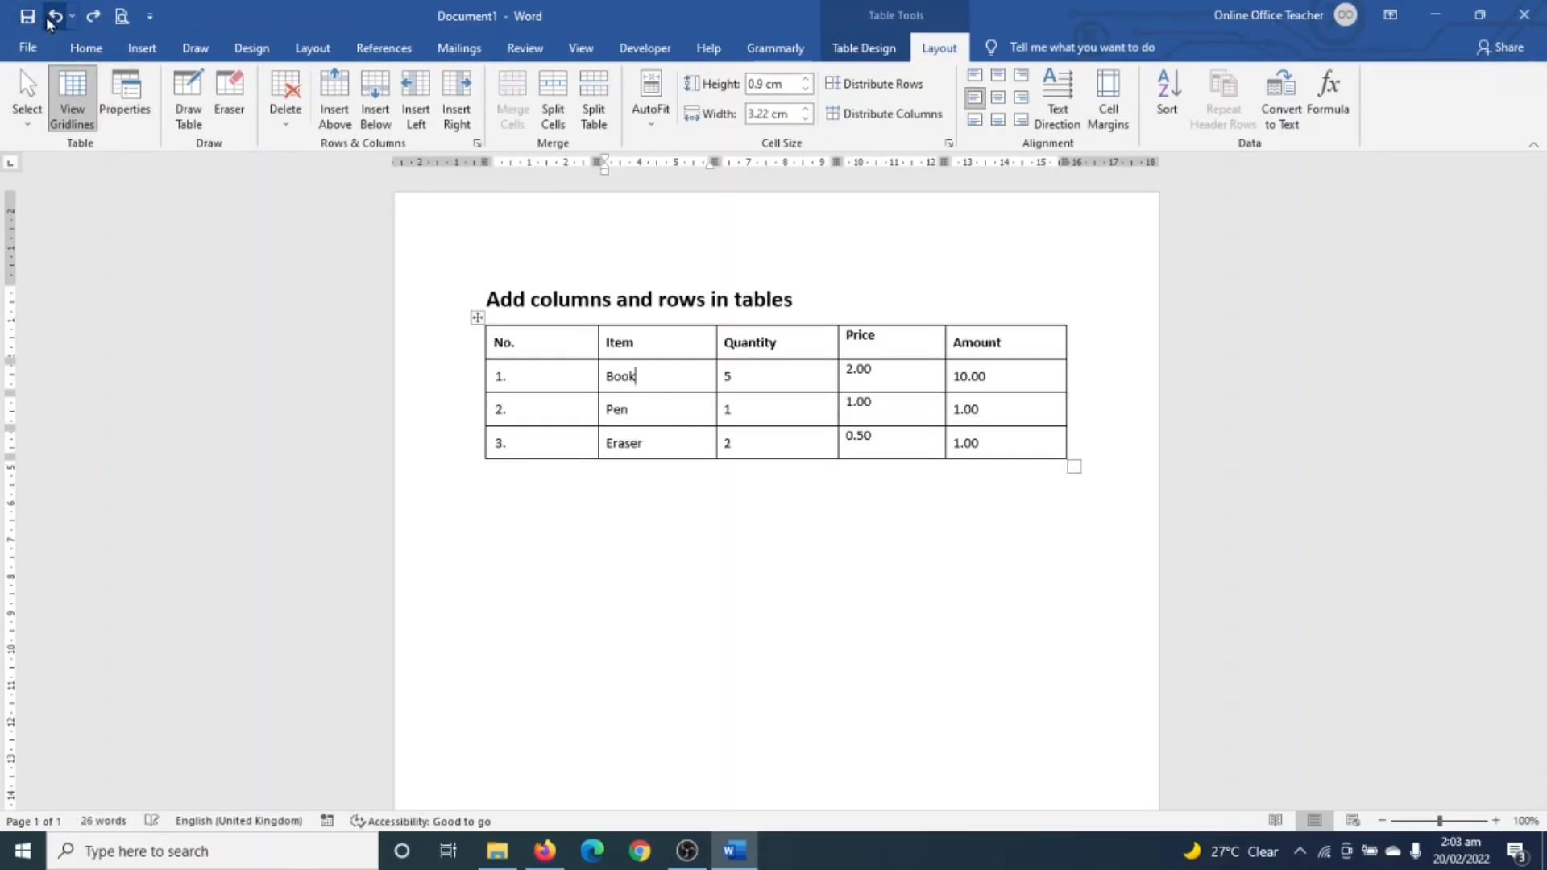
mouse_move(285, 93)
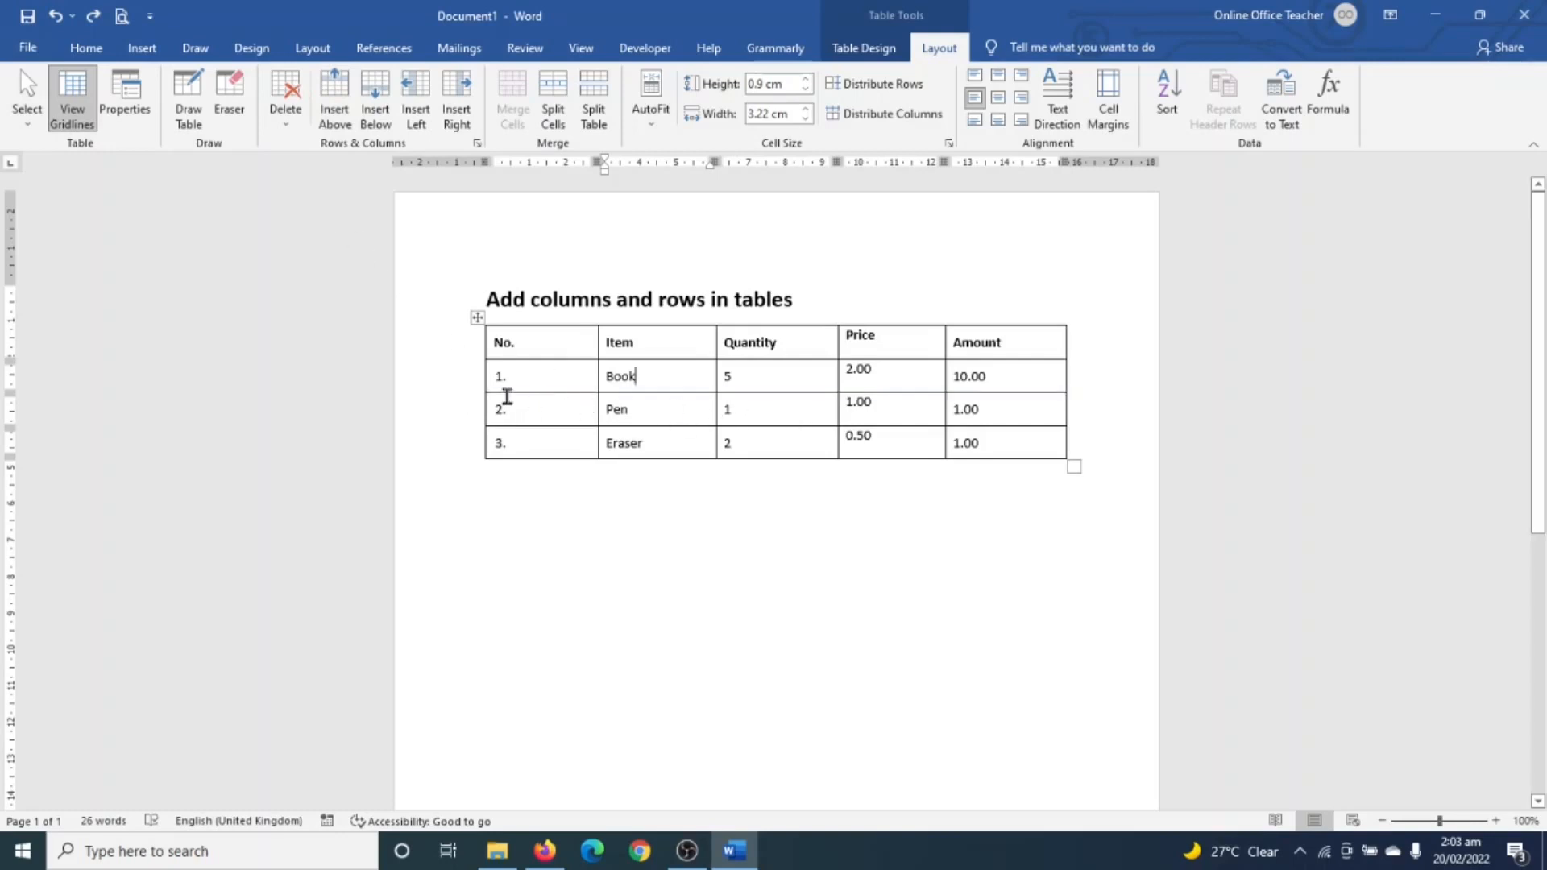
mouse_move(875, 471)
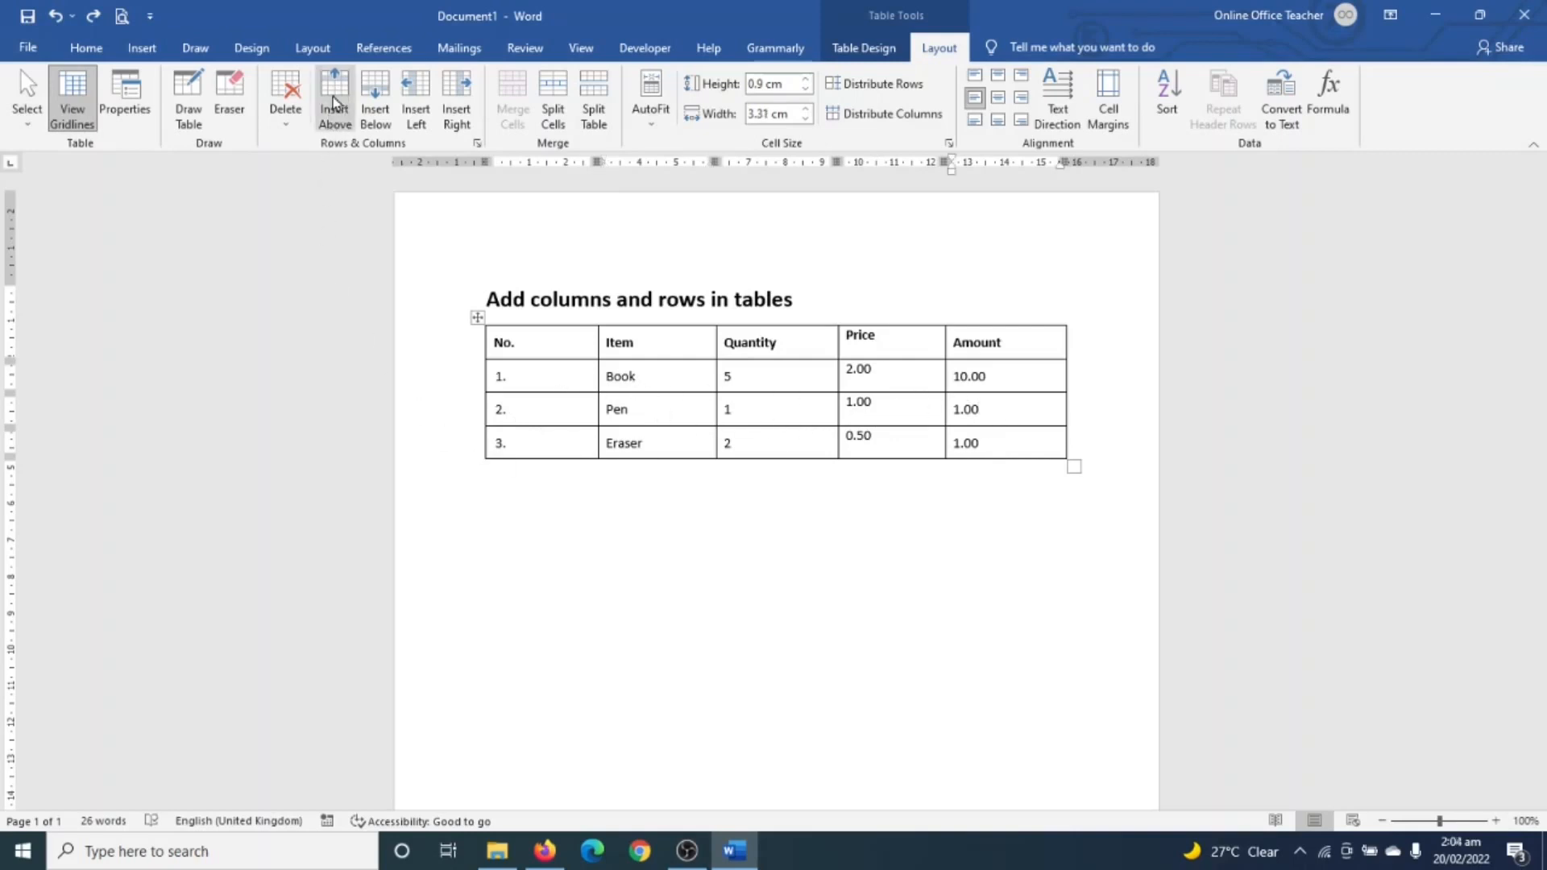
click(374, 98)
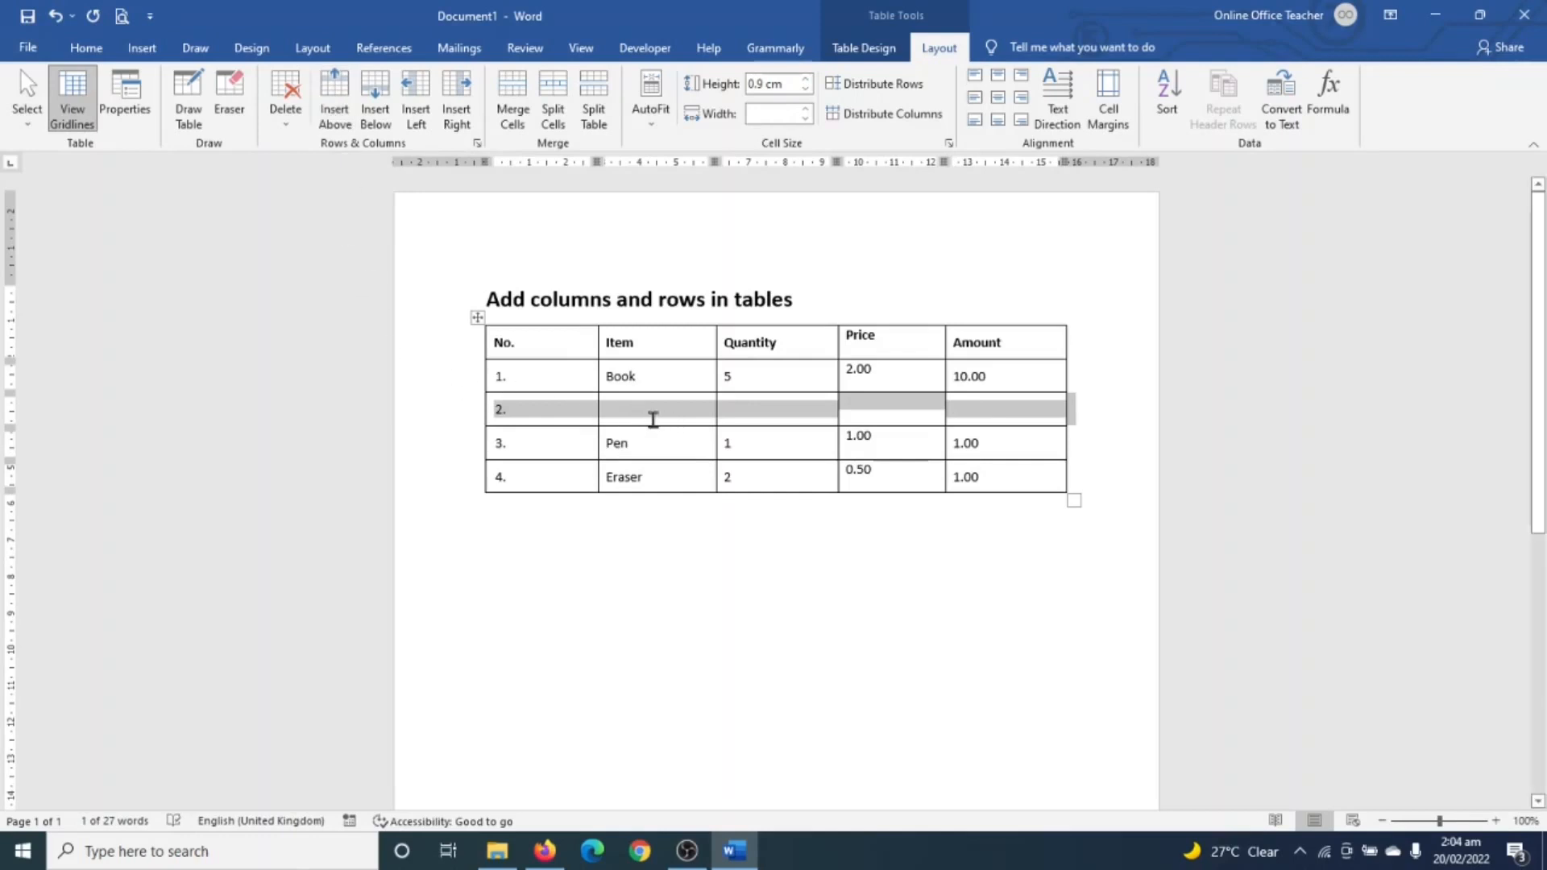
mouse_move(597, 425)
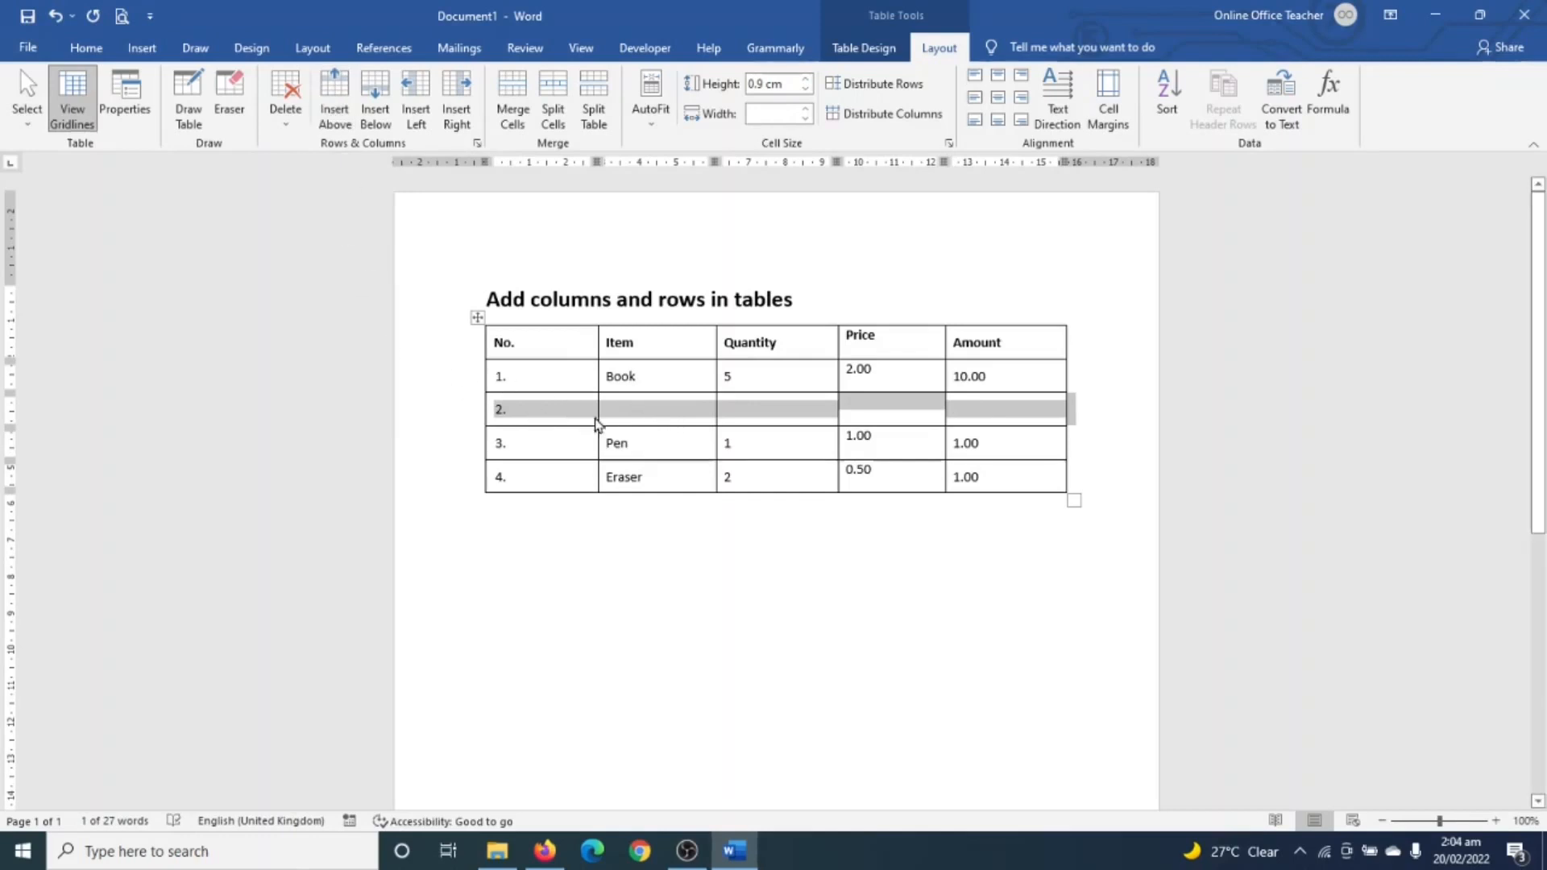
mouse_move(642, 421)
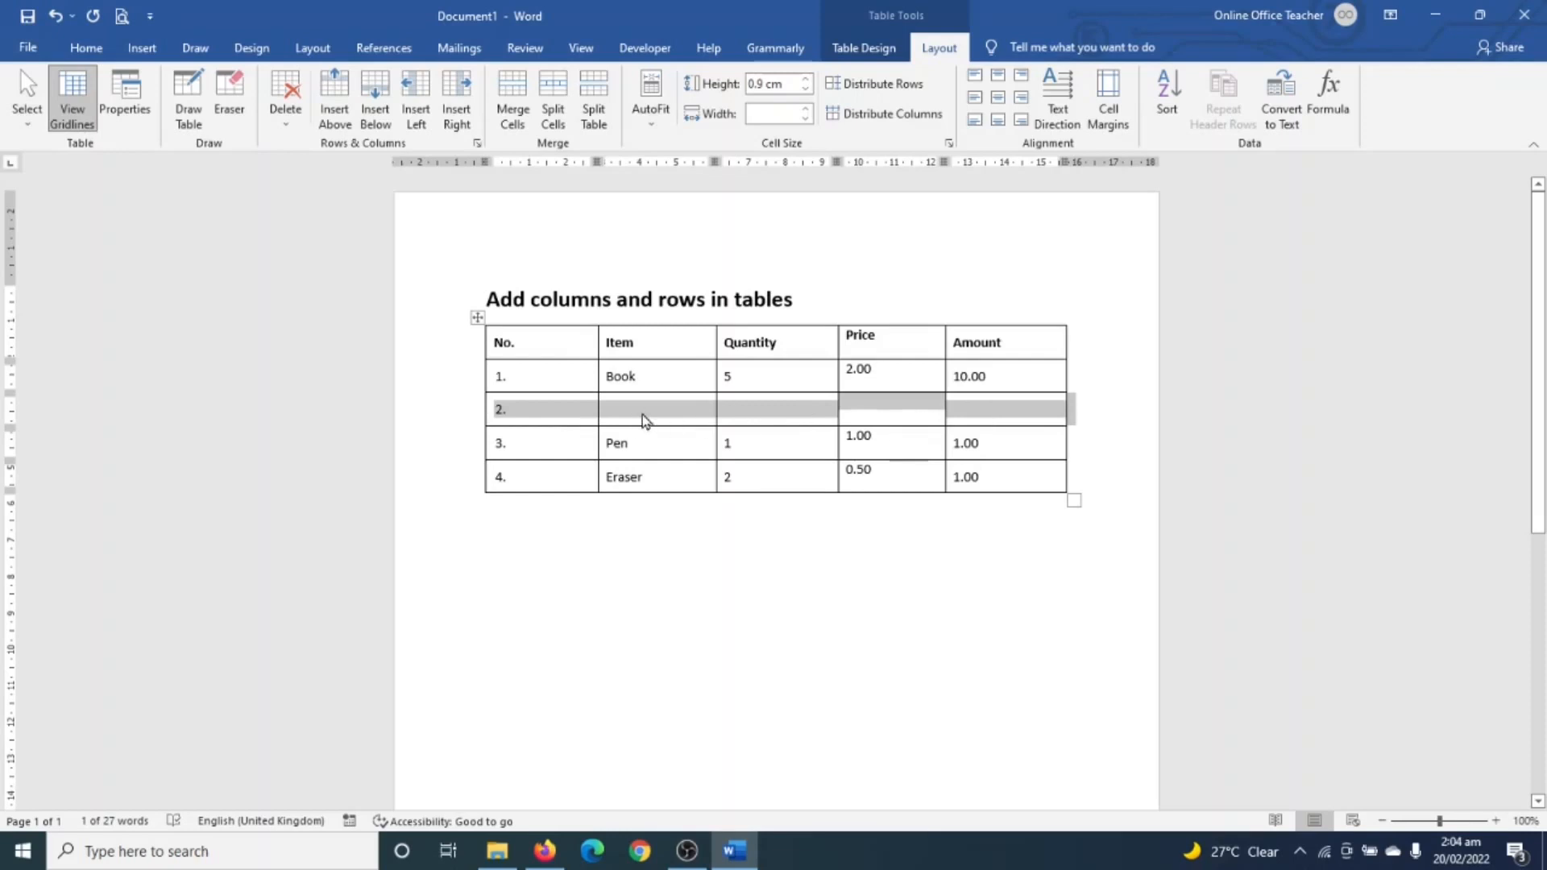